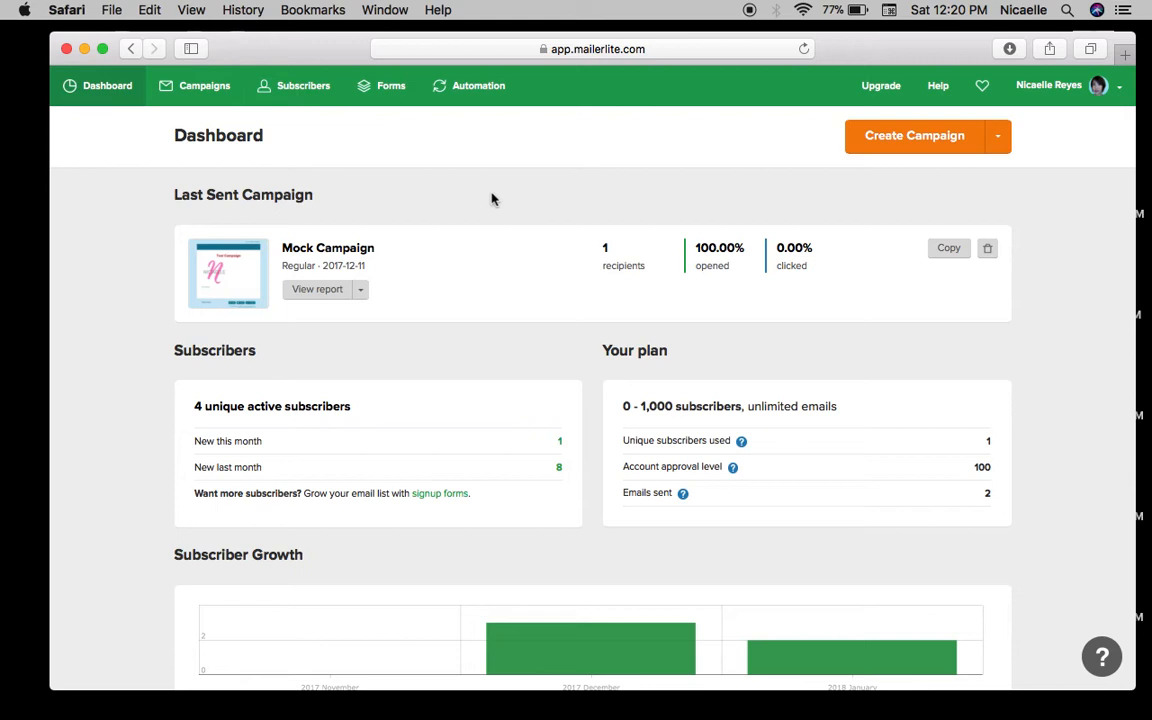
{"action": "mouse_move", "coordinate": [496, 164]}
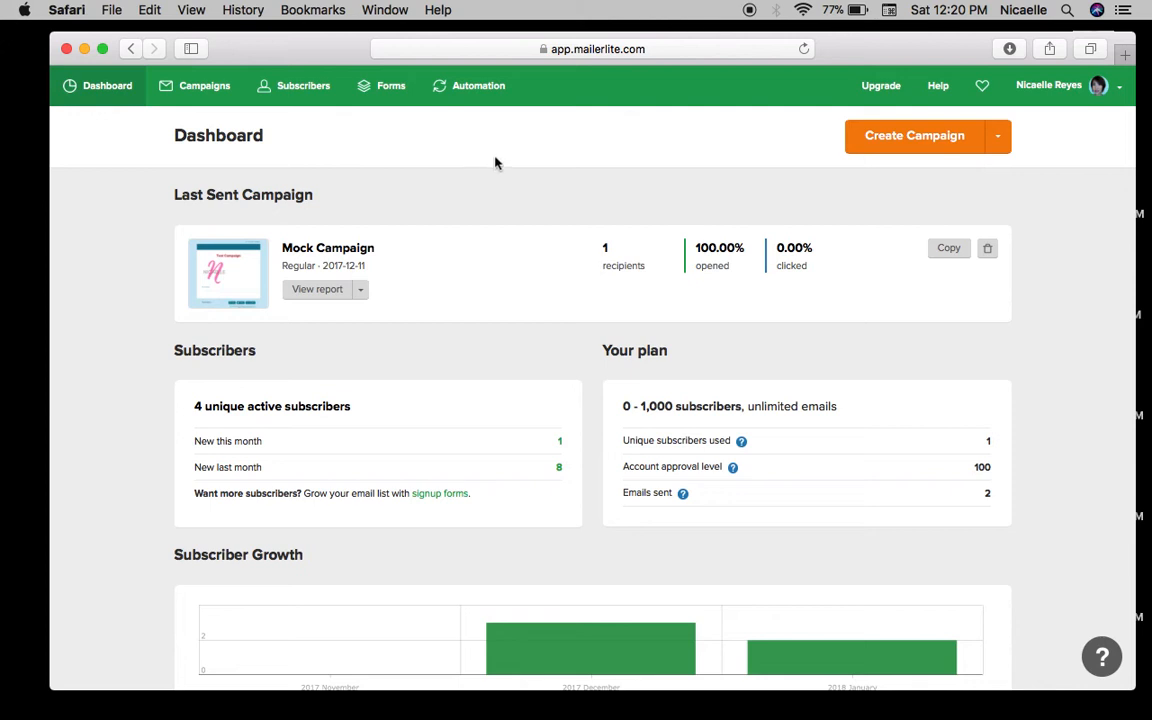
{"action": "mouse_move", "coordinate": [486, 164]}
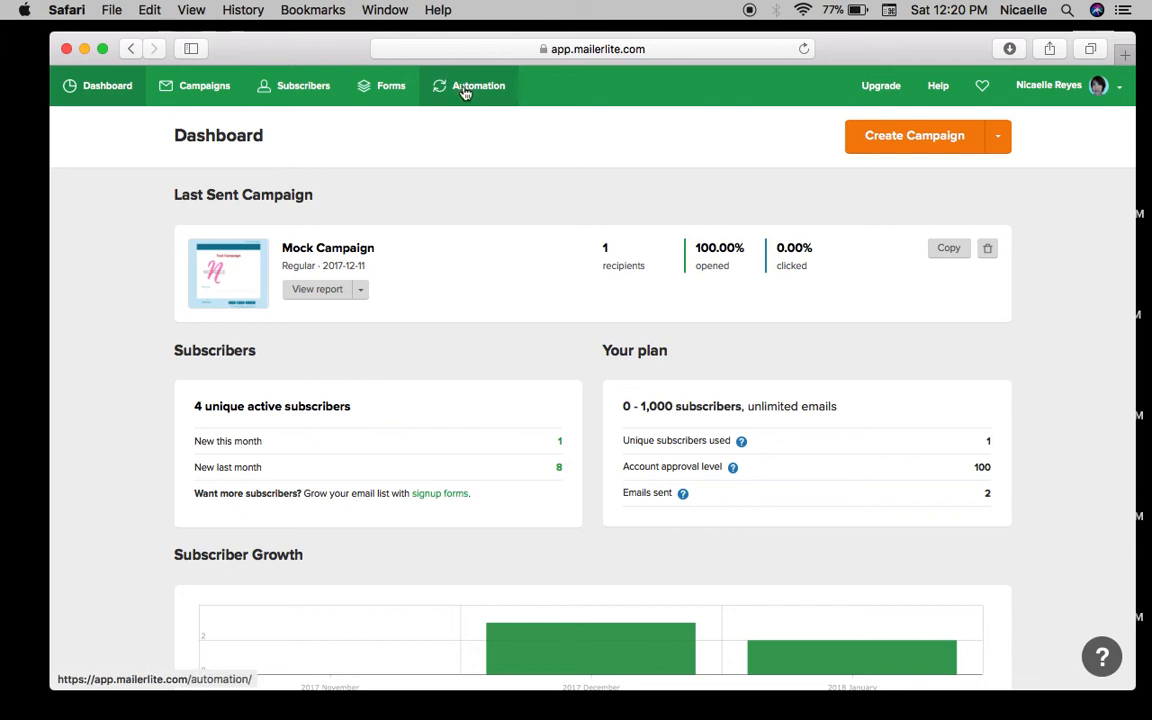
Go to the Automation section listing the existing workflows.
{"action": "left_click", "coordinate": [474, 84]}
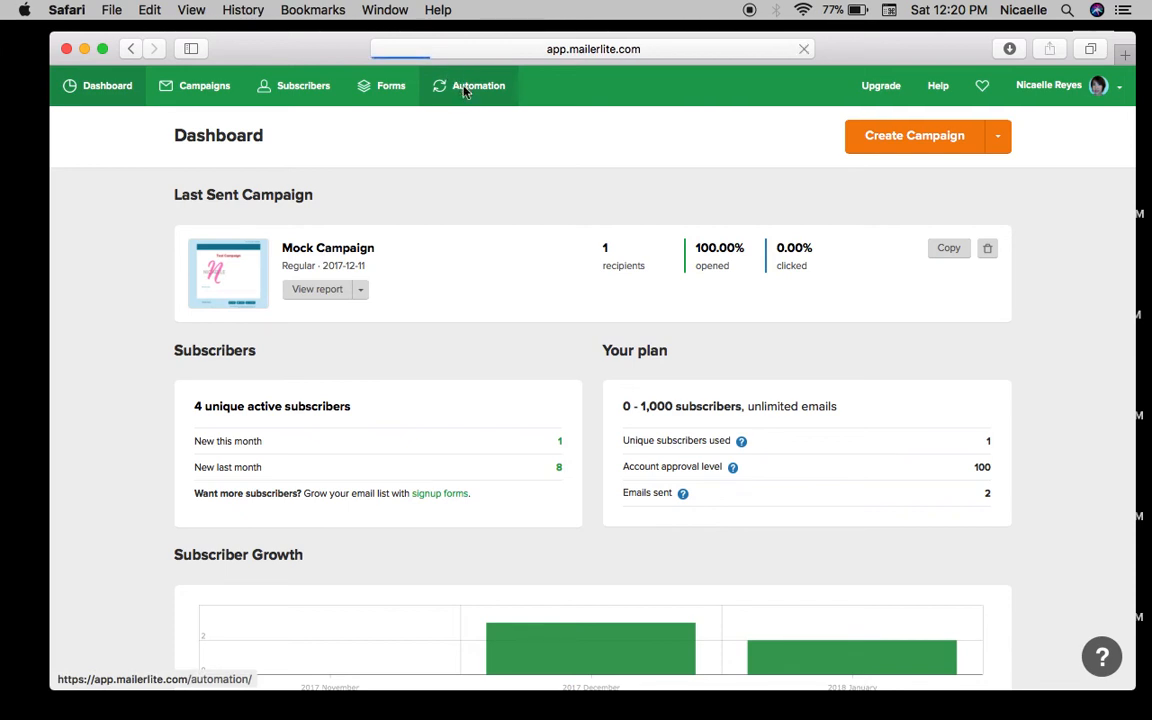
{"action": "left_click", "coordinate": [476, 84]}
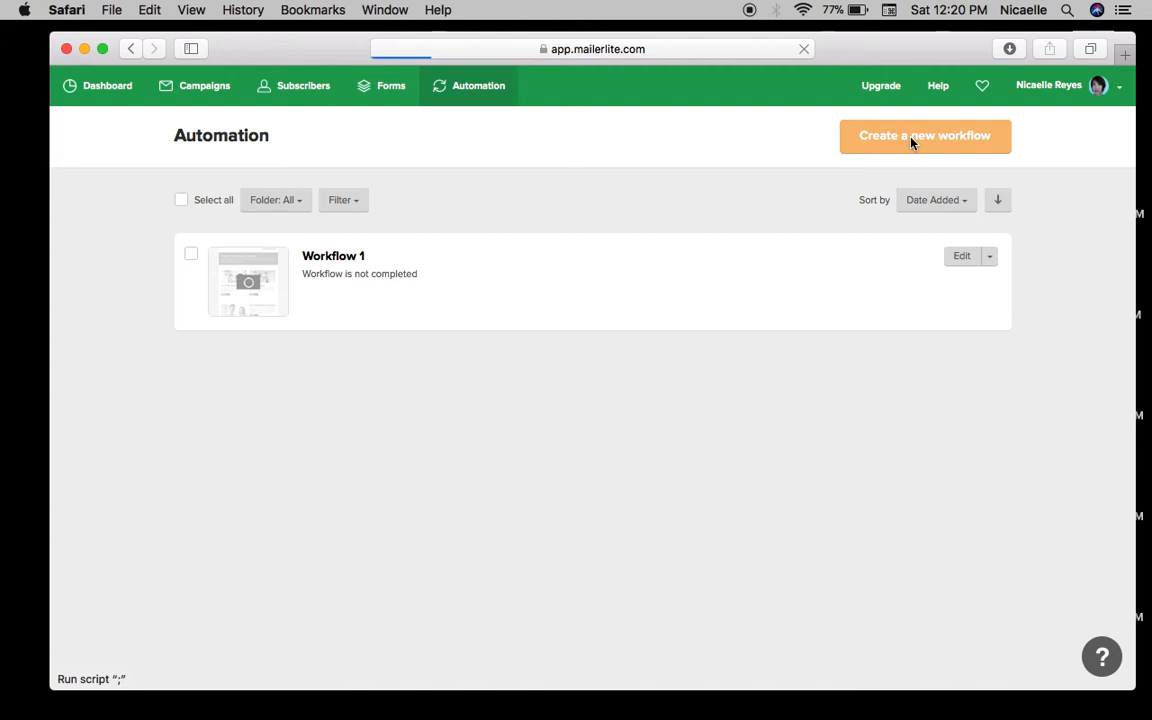
Create a new workflow named 'Journey to Success' and show its trigger options.
{"action": "left_click", "coordinate": [924, 136]}
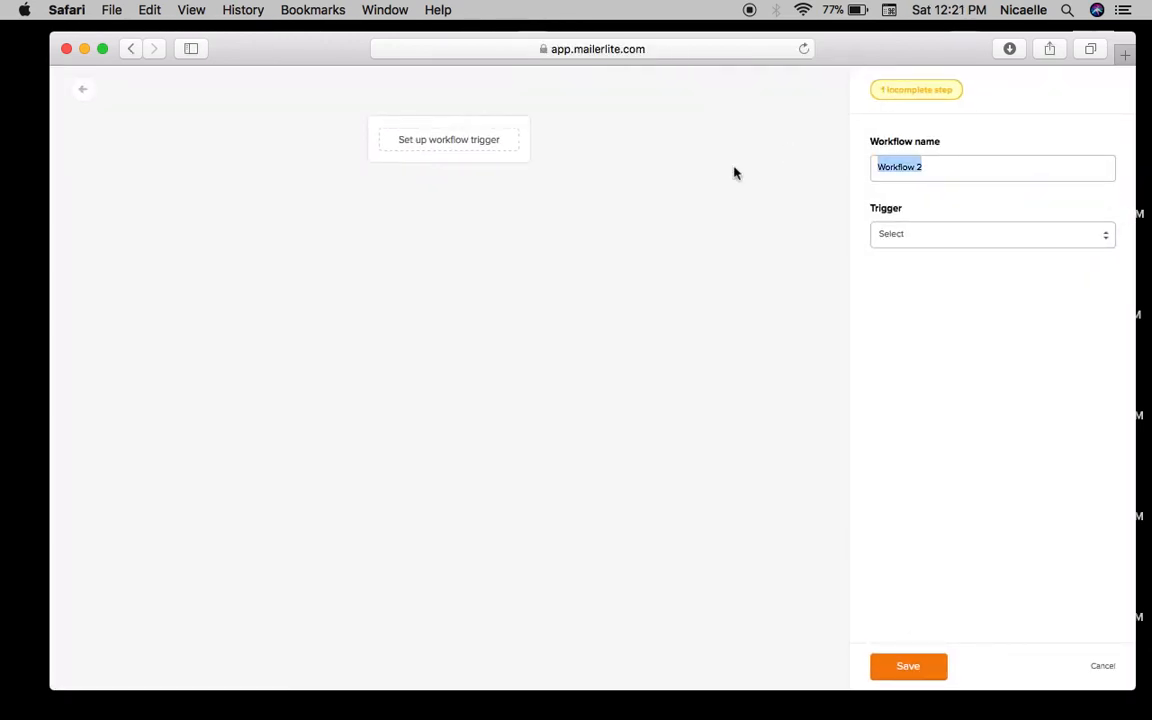
{"action": "type", "text": "Journey to Success"}
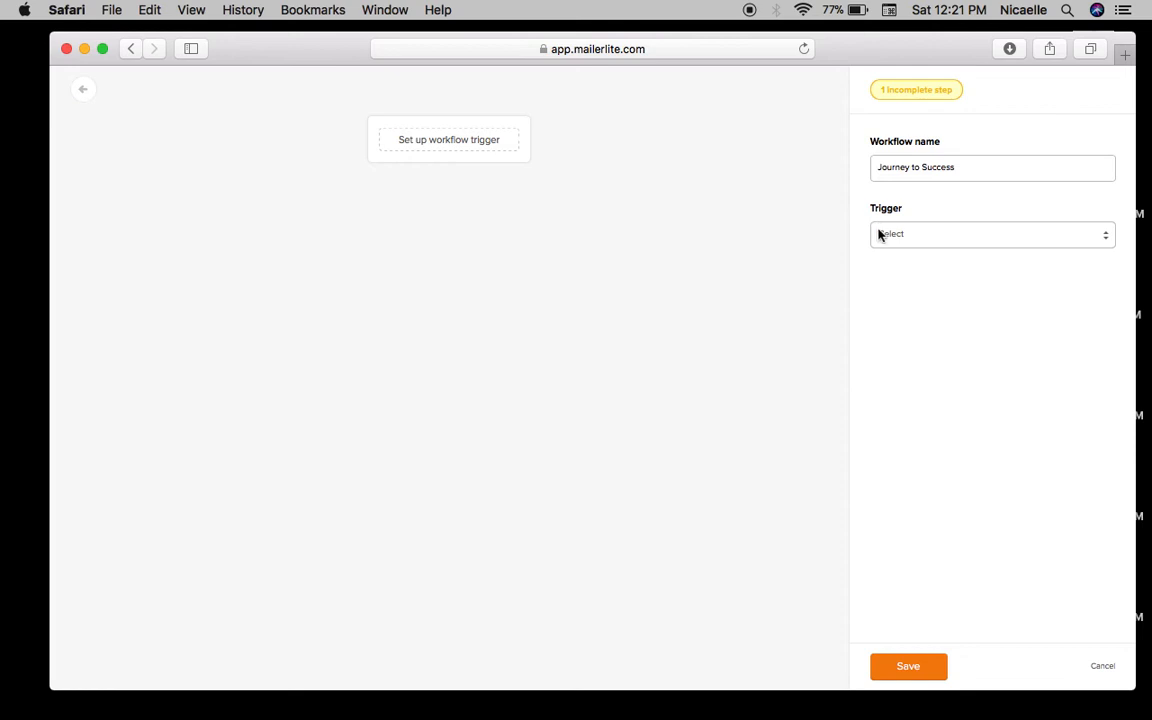
{"action": "left_click", "coordinate": [992, 234]}
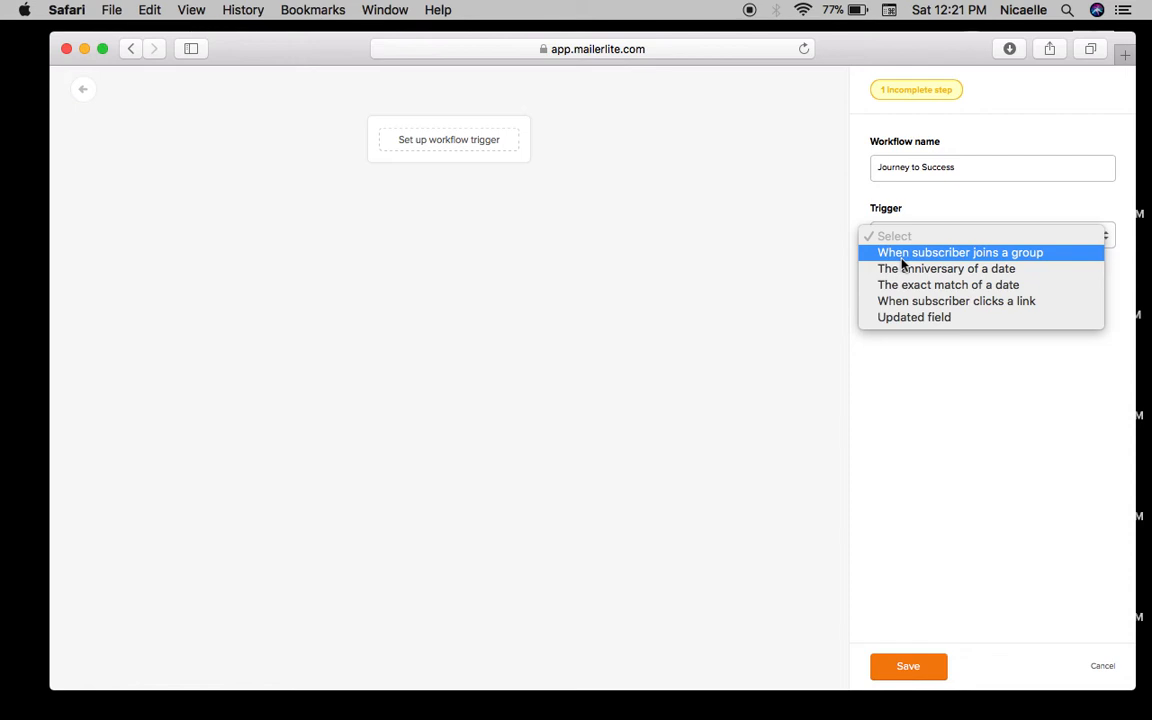
{"action": "mouse_move", "coordinate": [914, 268]}
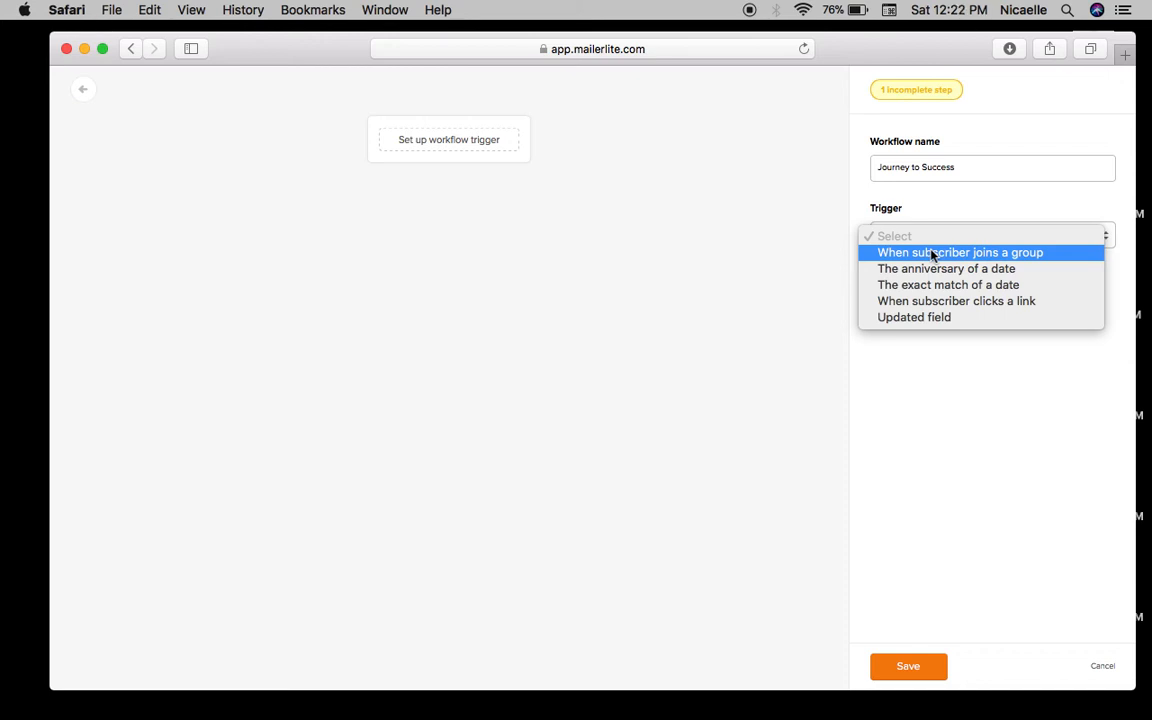
Trigger the workflow when a subscriber joins the chosen group and begin adding a first step.
{"action": "left_click", "coordinate": [960, 252]}
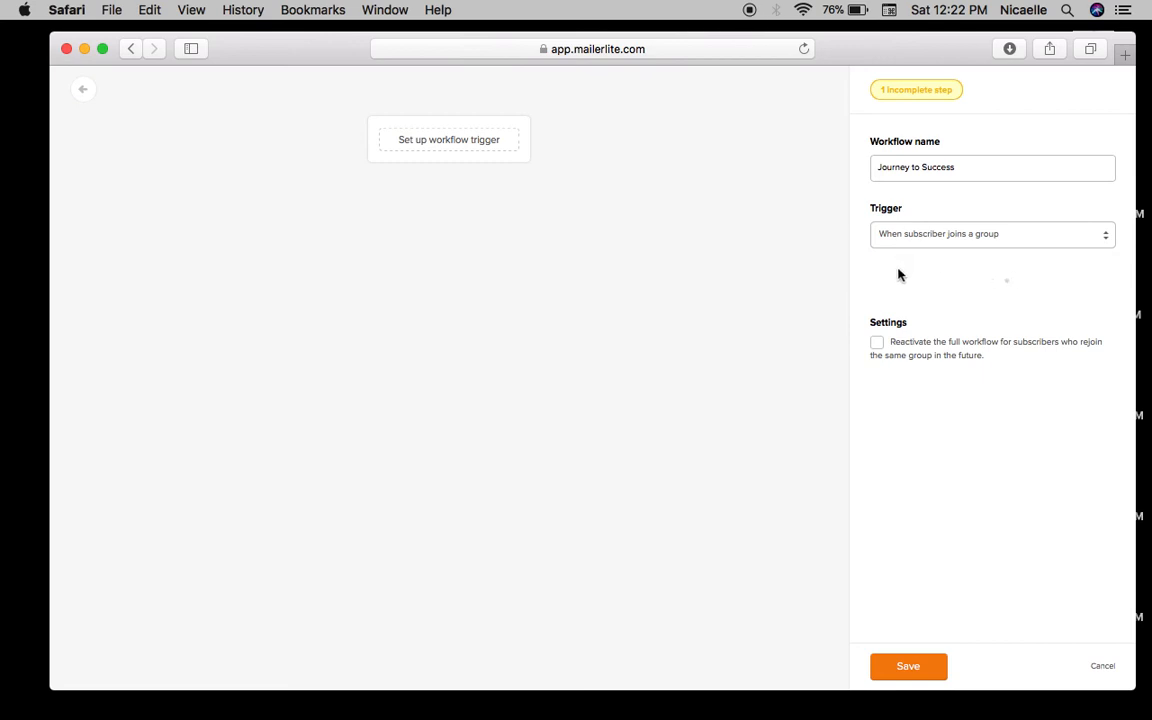
{"action": "left_click", "coordinate": [992, 234]}
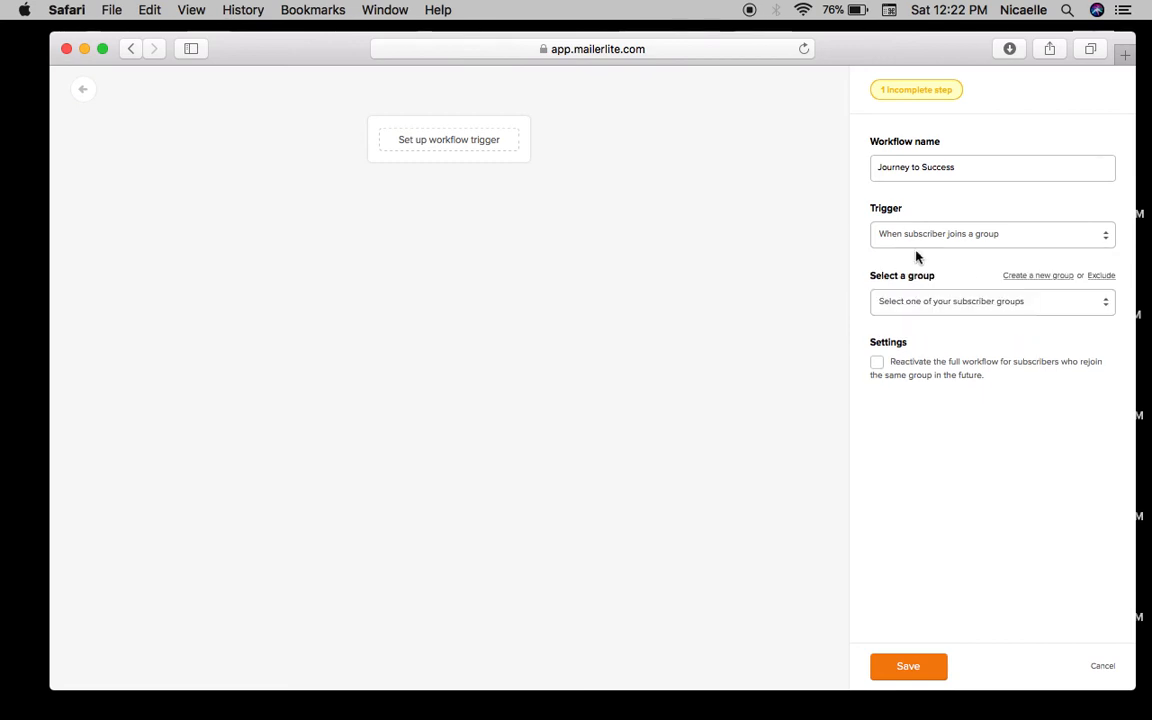
{"action": "left_click", "coordinate": [992, 300]}
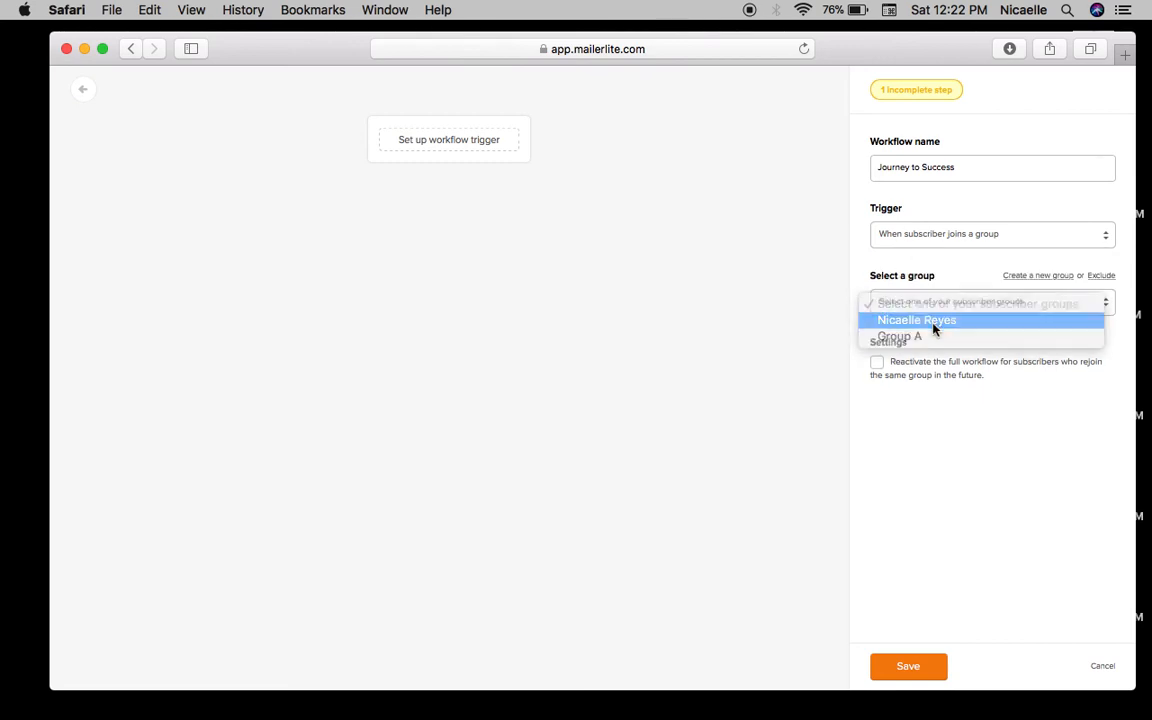
{"action": "left_click", "coordinate": [916, 320]}
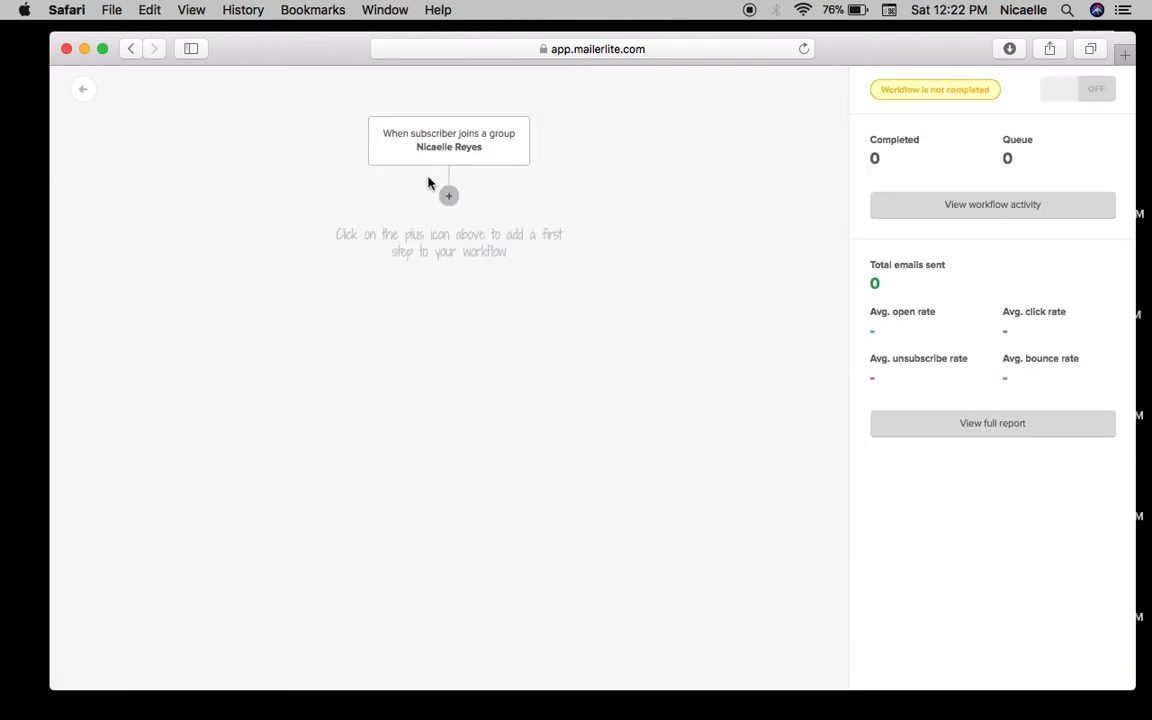
{"action": "left_click", "coordinate": [448, 196]}
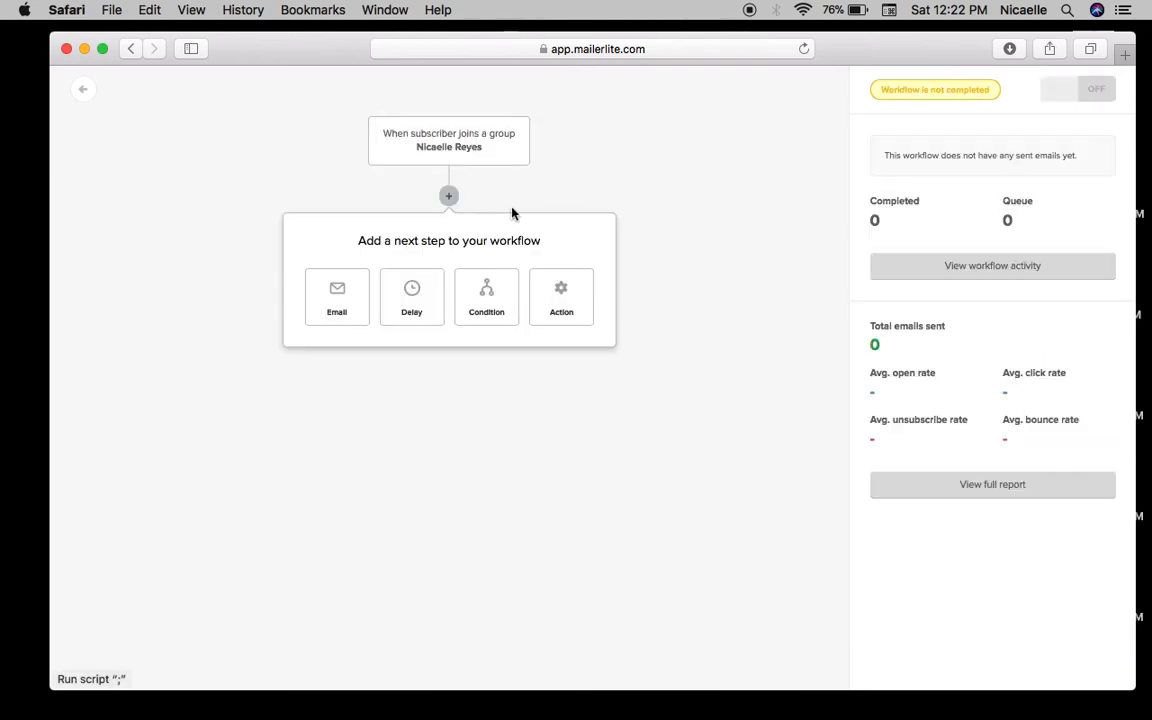
Add an email step with subject 'Welcome email' and start designing its content.
{"action": "left_click", "coordinate": [336, 296]}
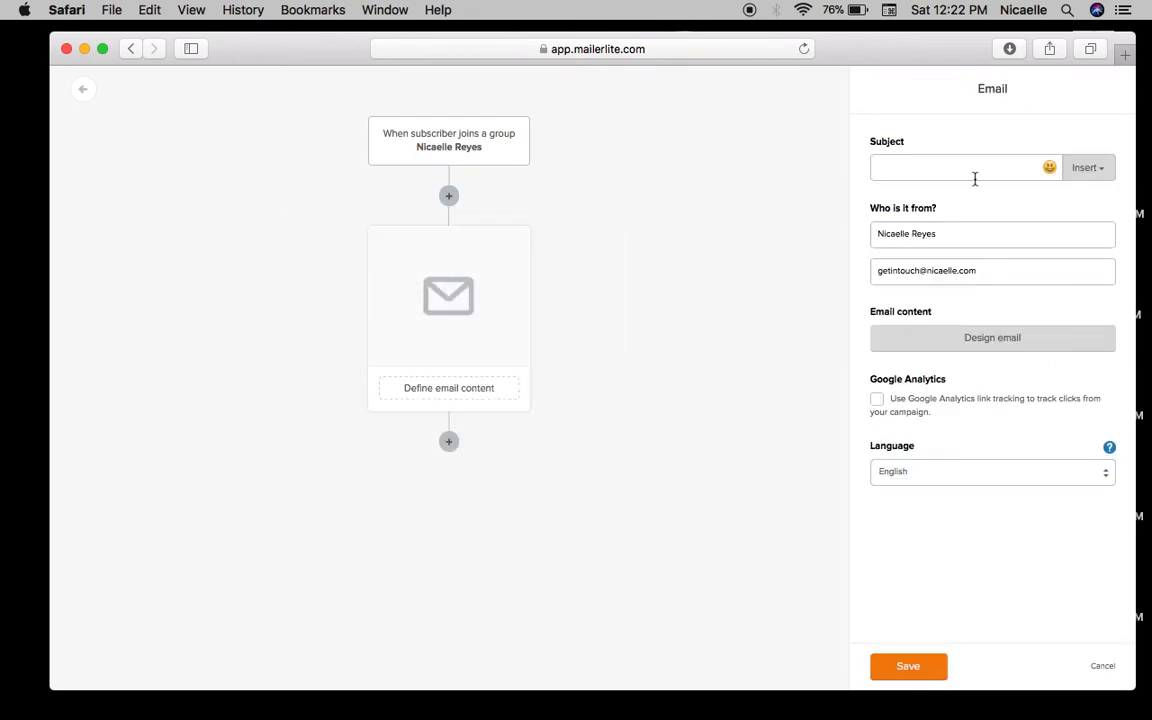
{"action": "type", "text": "Welcome email"}
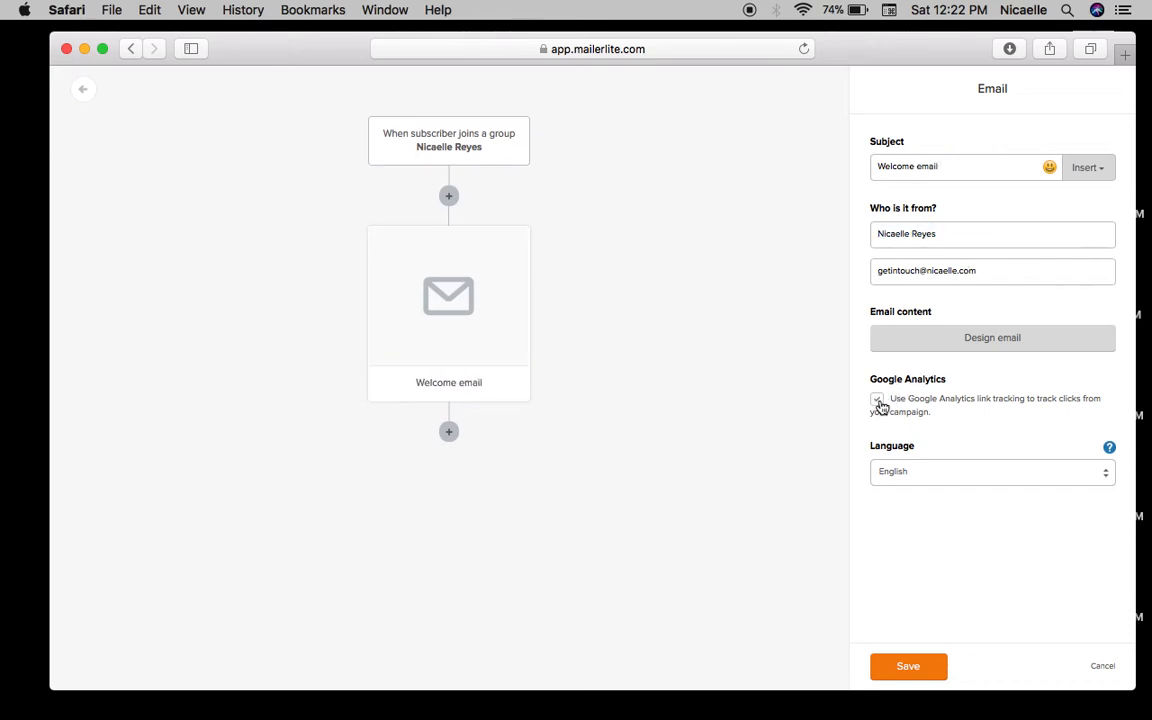
{"action": "left_click", "coordinate": [874, 400]}
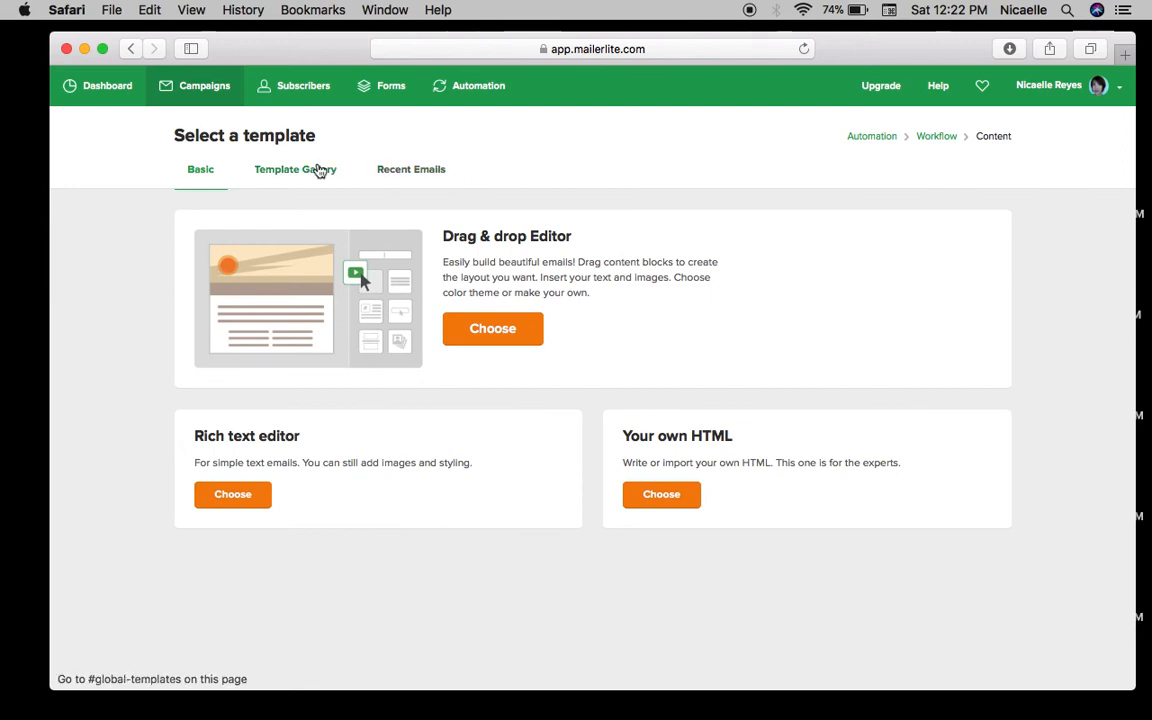
Apply the Inspiration template from the Template Gallery to the welcome email.
{"action": "left_click", "coordinate": [296, 168]}
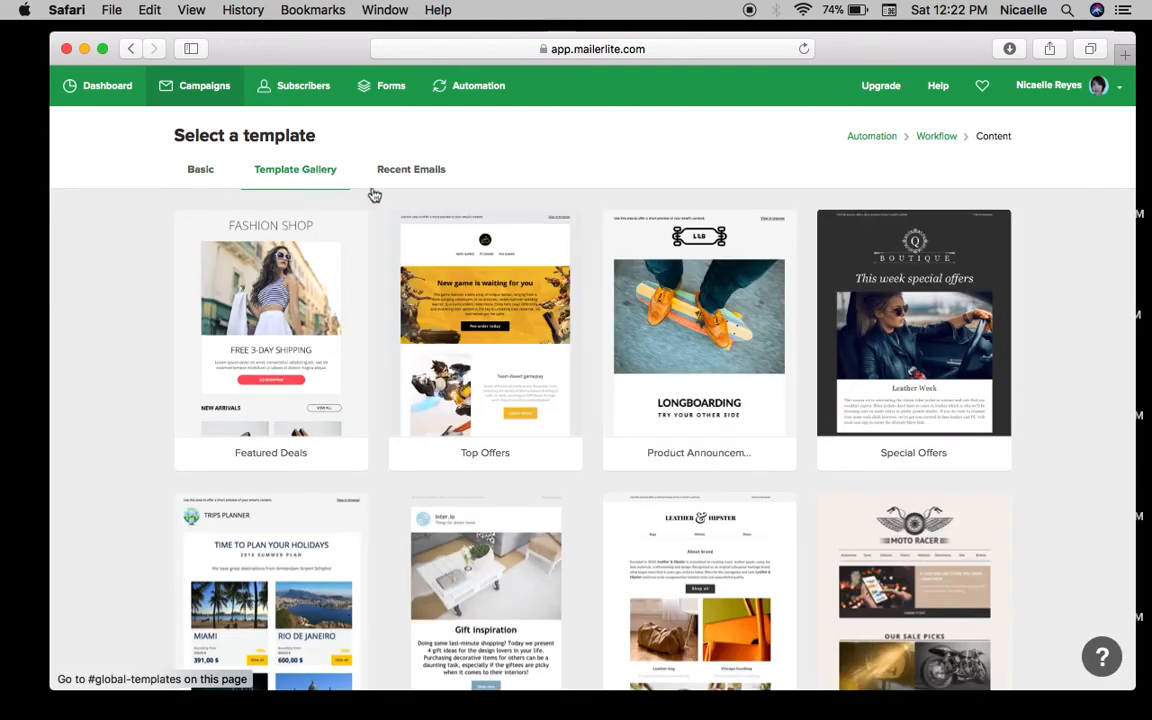
{"action": "scroll", "scroll_direction": "down", "scroll_amount": 3}
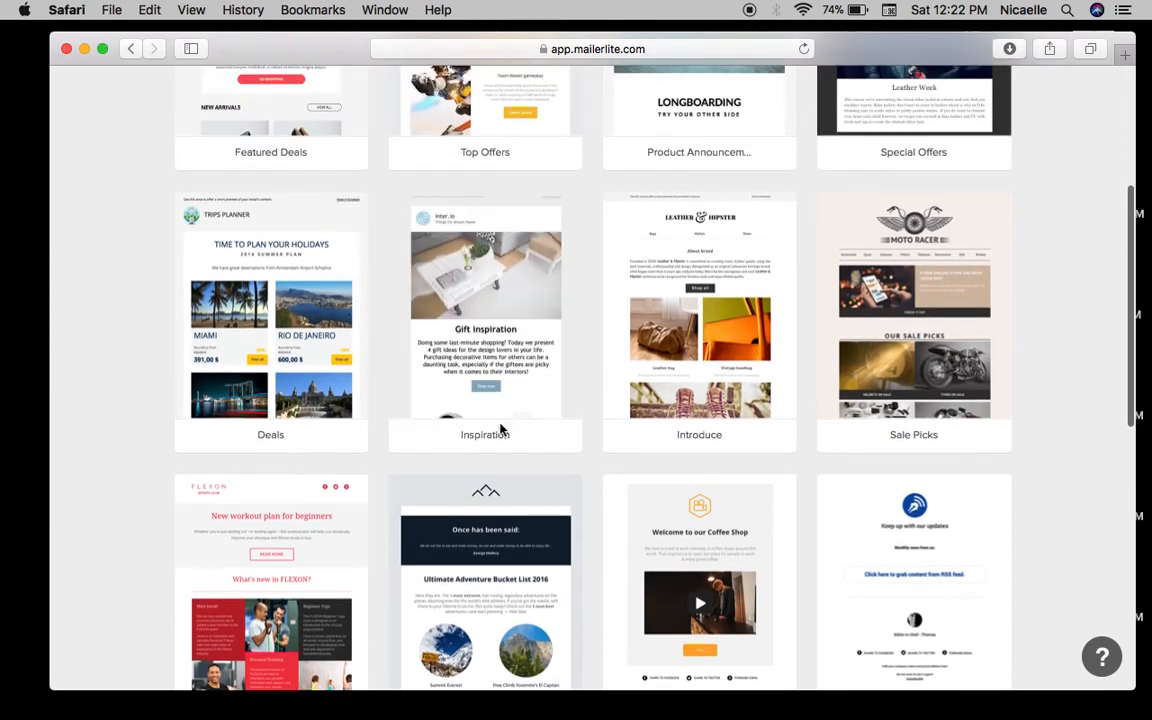
{"action": "mouse_move", "coordinate": [484, 320]}
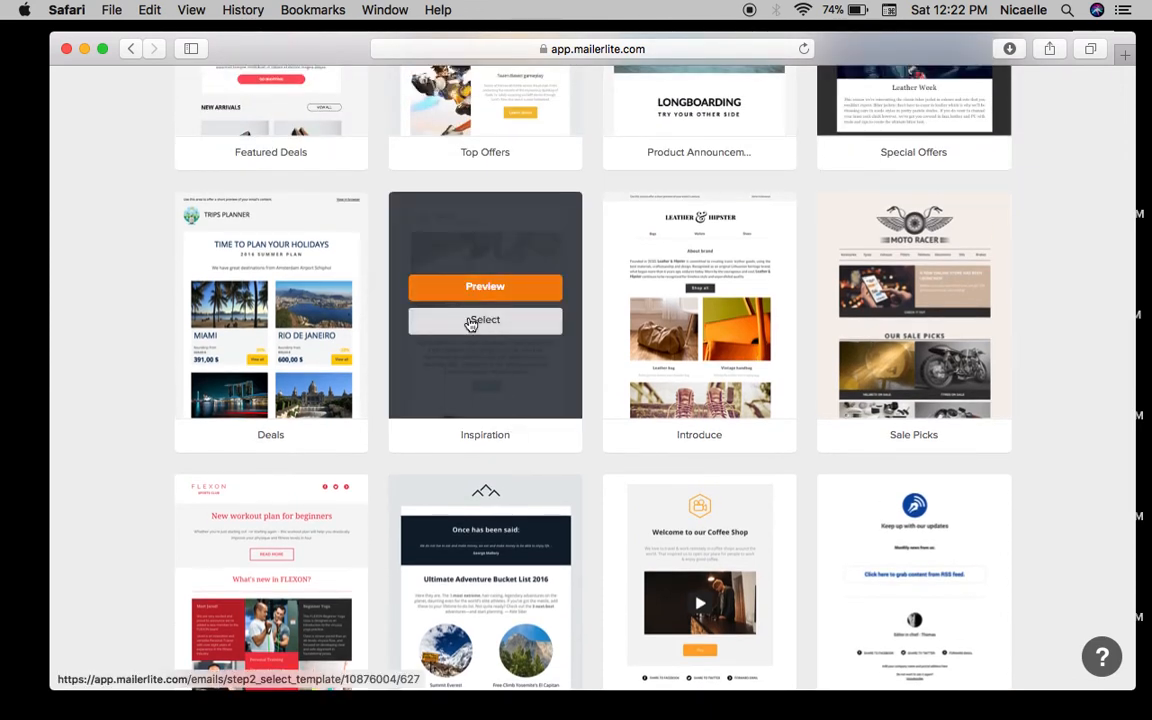
{"action": "left_click", "coordinate": [484, 320]}
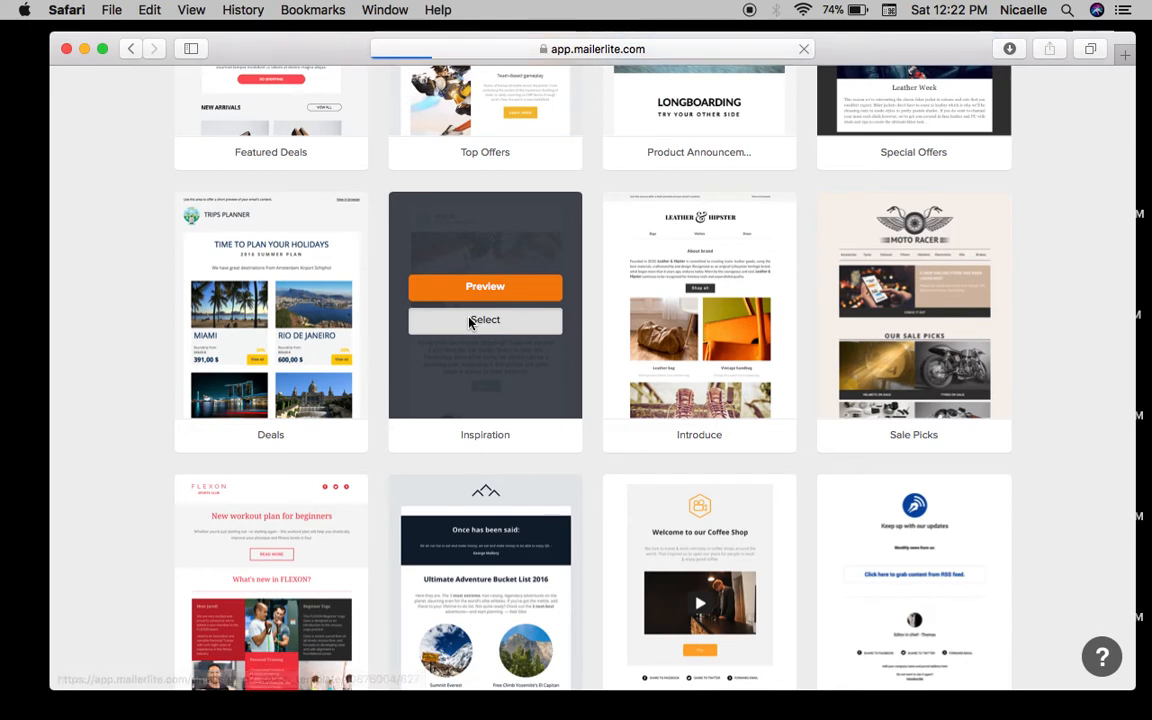
{"action": "left_click", "coordinate": [484, 320]}
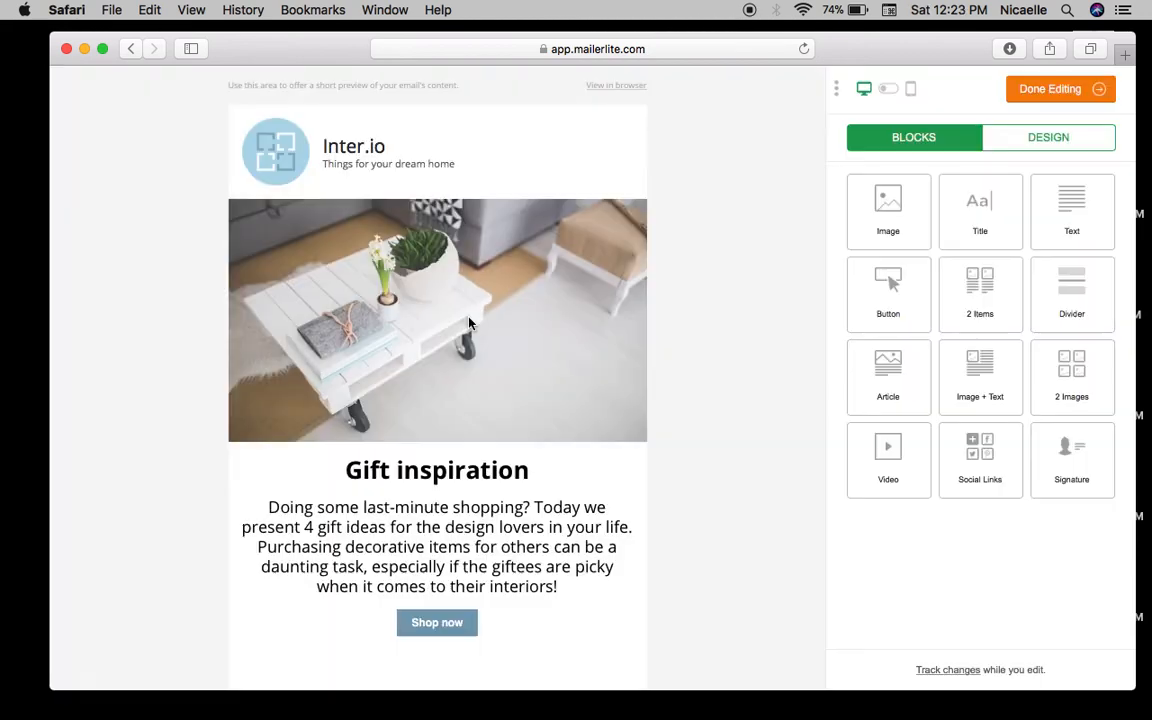
Finish editing the Gift inspiration design and return to the workflow canvas.
{"action": "left_click", "coordinate": [1052, 88]}
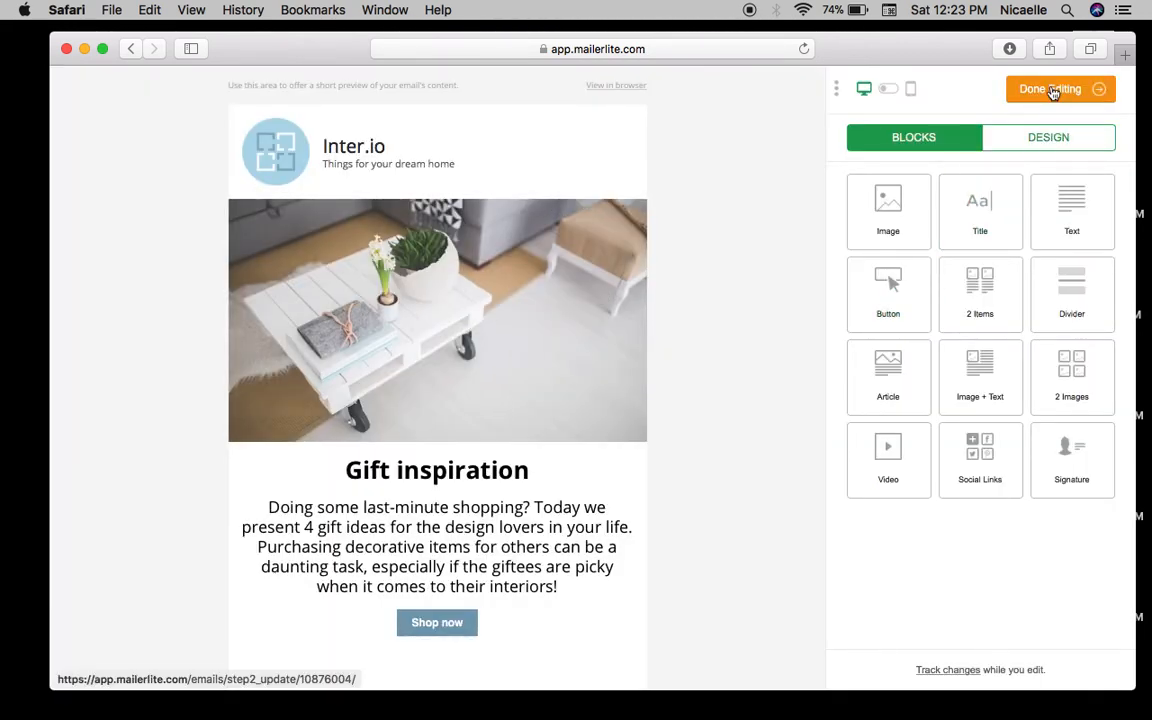
{"action": "left_click", "coordinate": [1052, 88]}
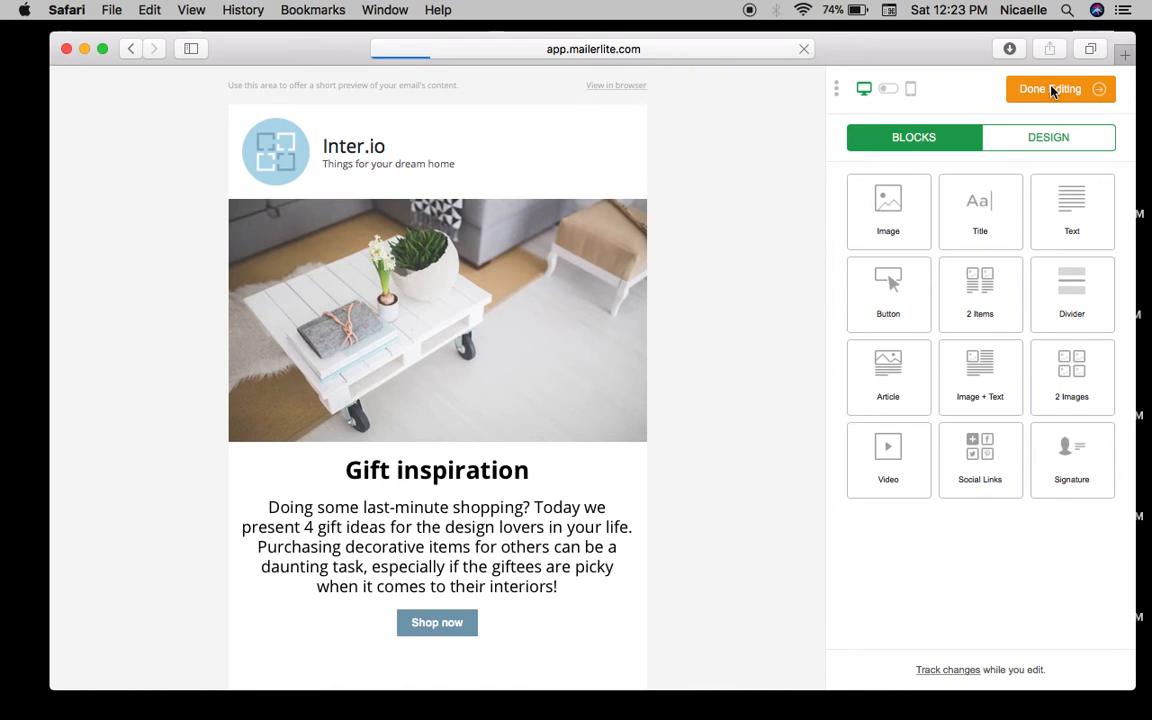
{"action": "left_click", "coordinate": [1056, 90]}
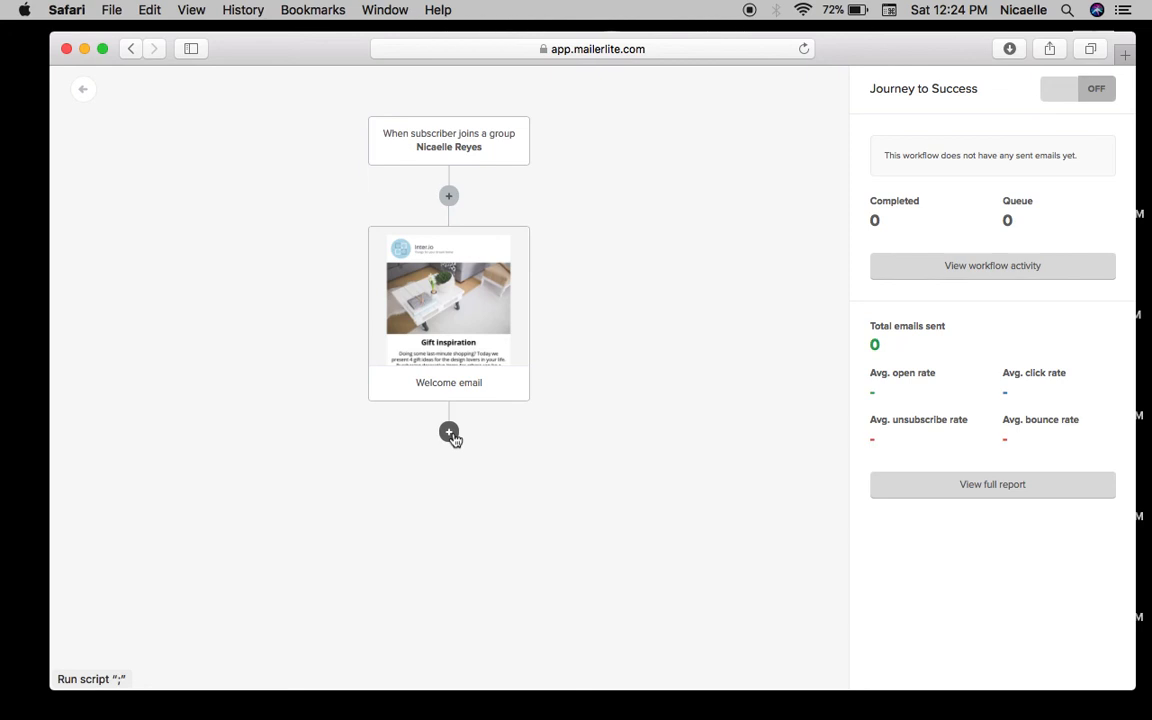
Add a condition step after the welcome email based on workflow activity.
{"action": "left_click", "coordinate": [448, 432]}
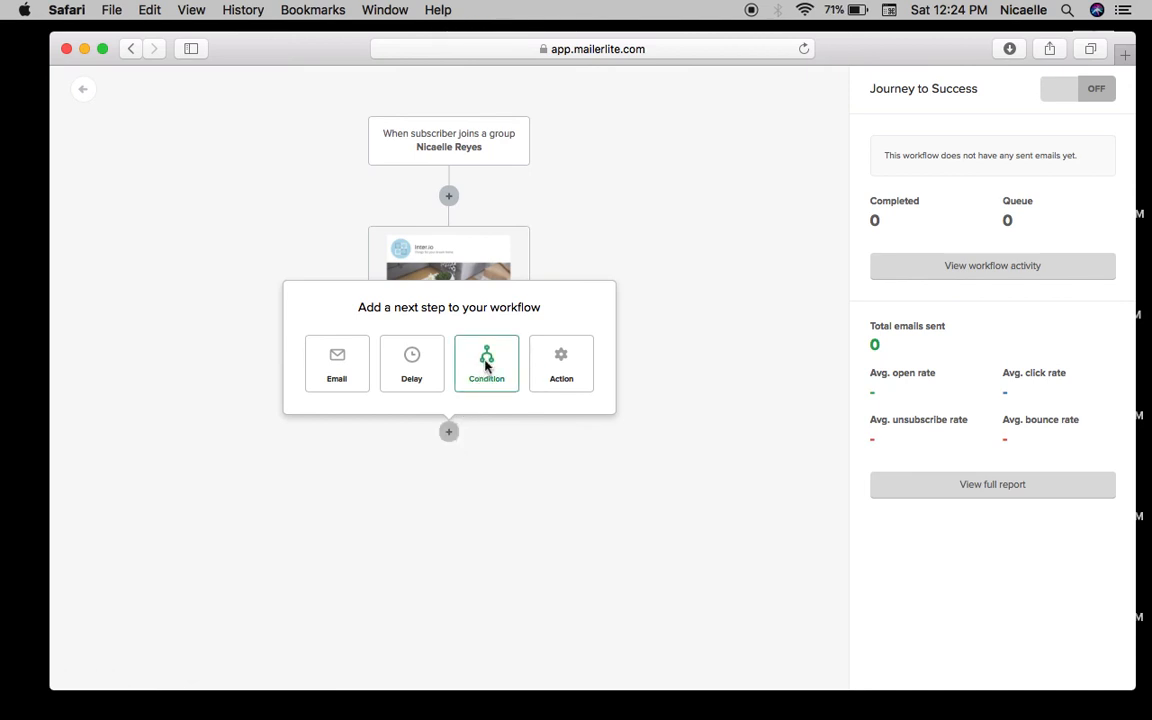
{"action": "left_click", "coordinate": [484, 364]}
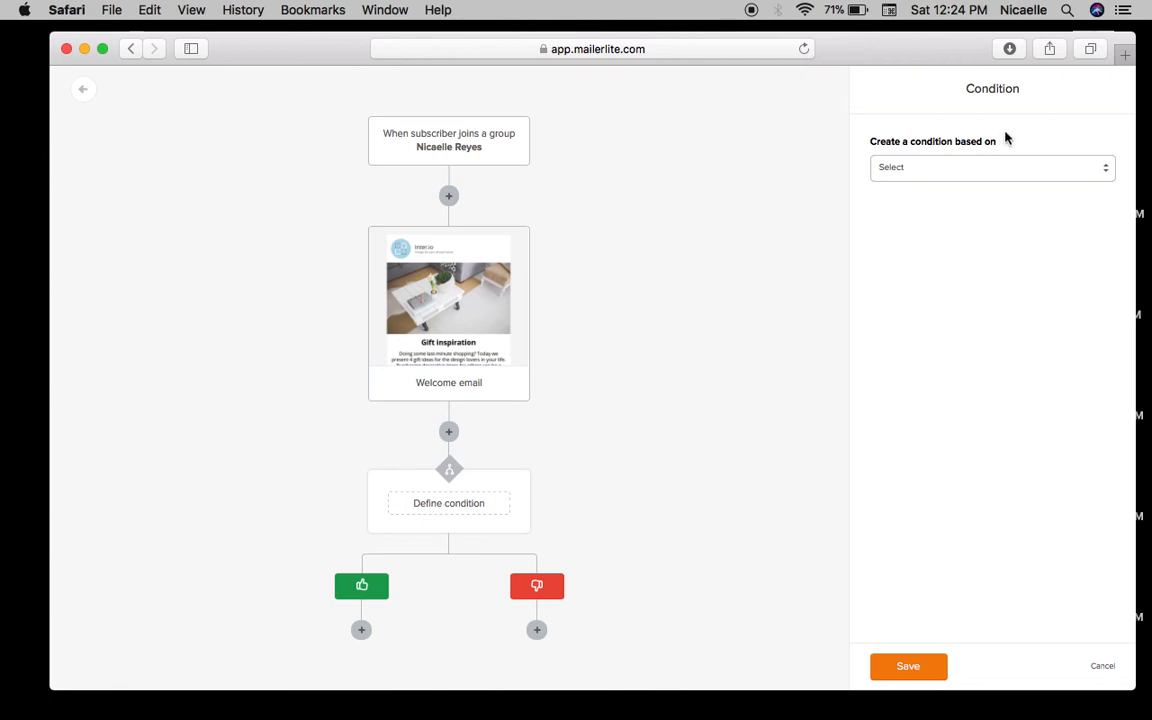
{"action": "left_click", "coordinate": [992, 168]}
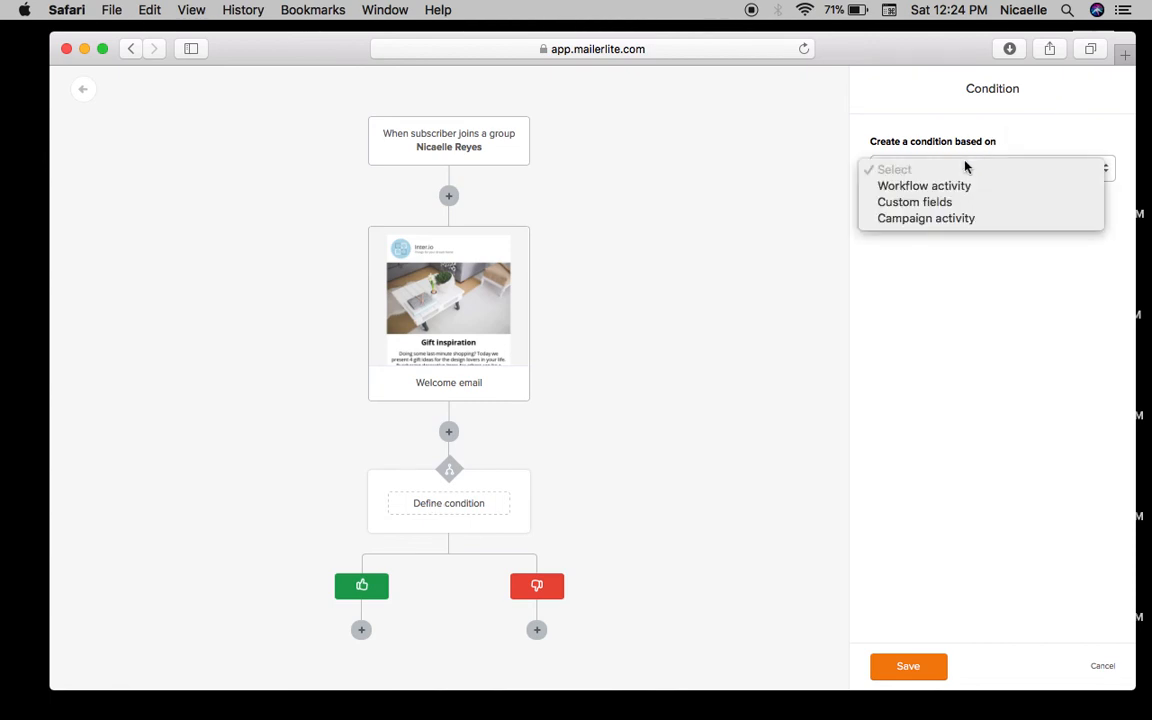
{"action": "left_click", "coordinate": [924, 184]}
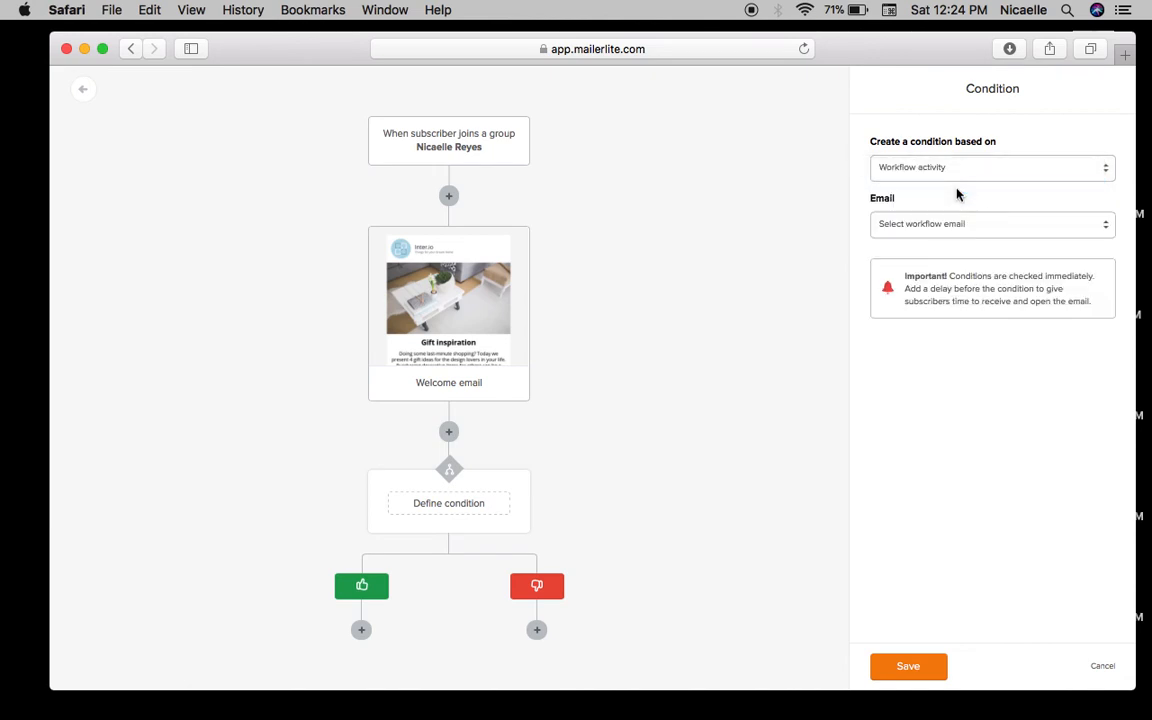
Check whether the Welcome email was opened and begin adding a yes-branch step.
{"action": "left_click", "coordinate": [992, 224]}
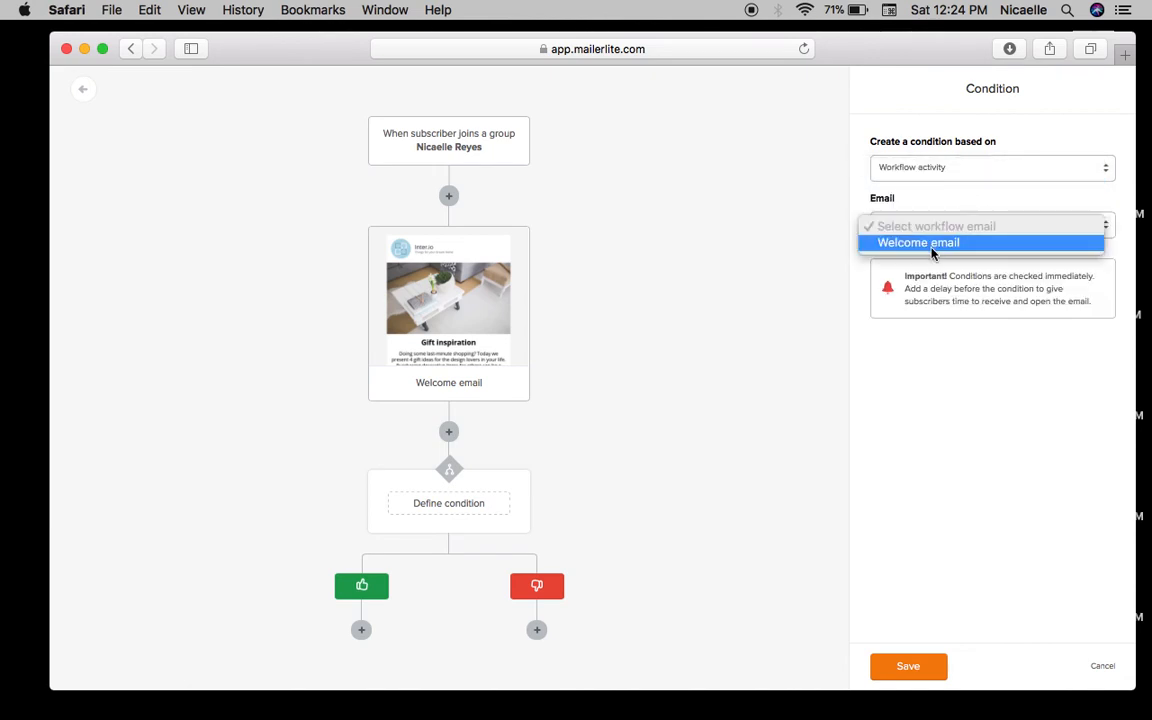
{"action": "left_click", "coordinate": [918, 242]}
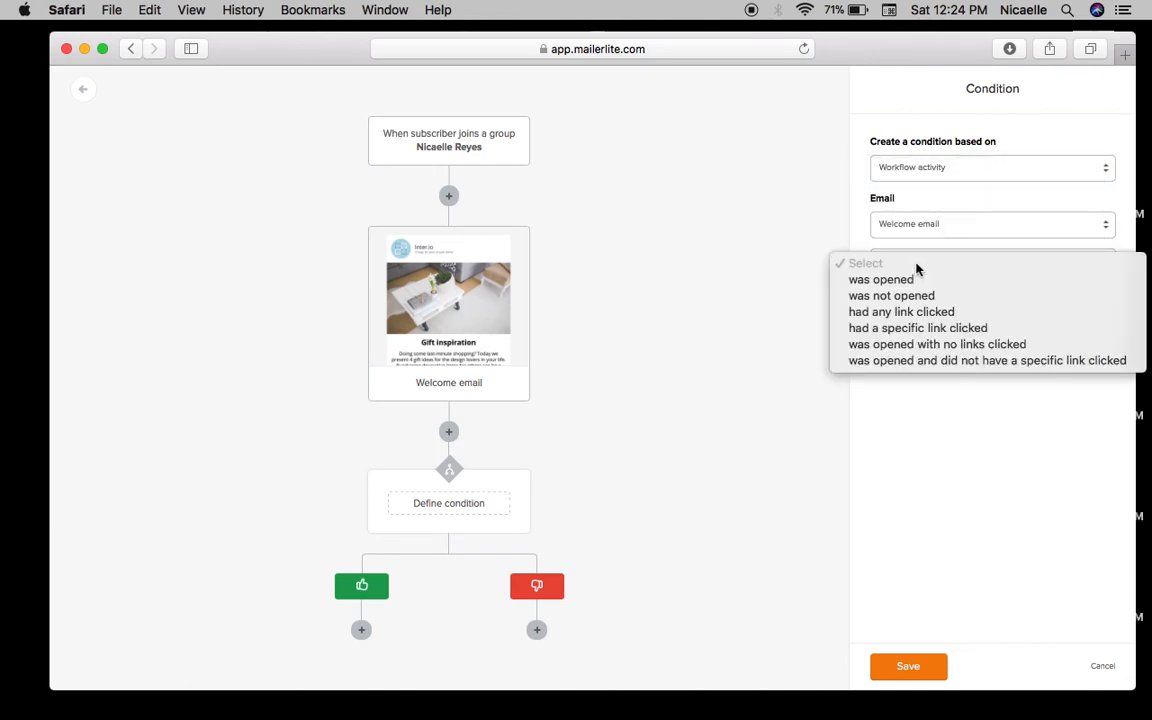
{"action": "mouse_move", "coordinate": [908, 280]}
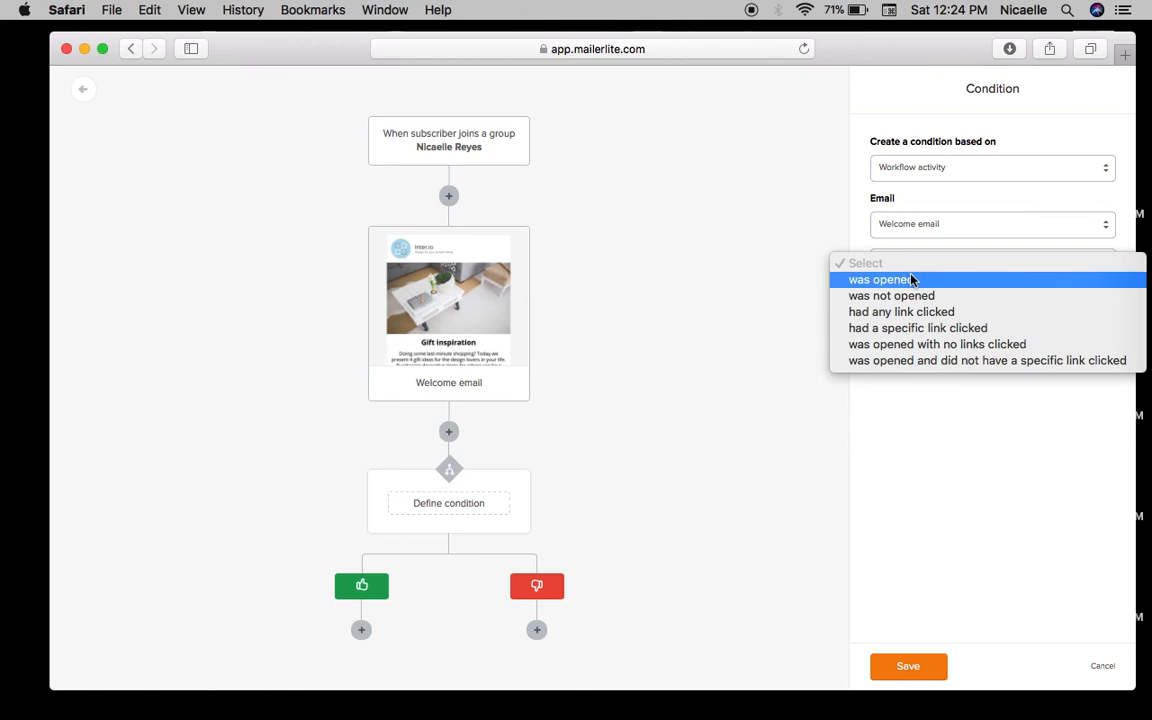
{"action": "left_click", "coordinate": [880, 280]}
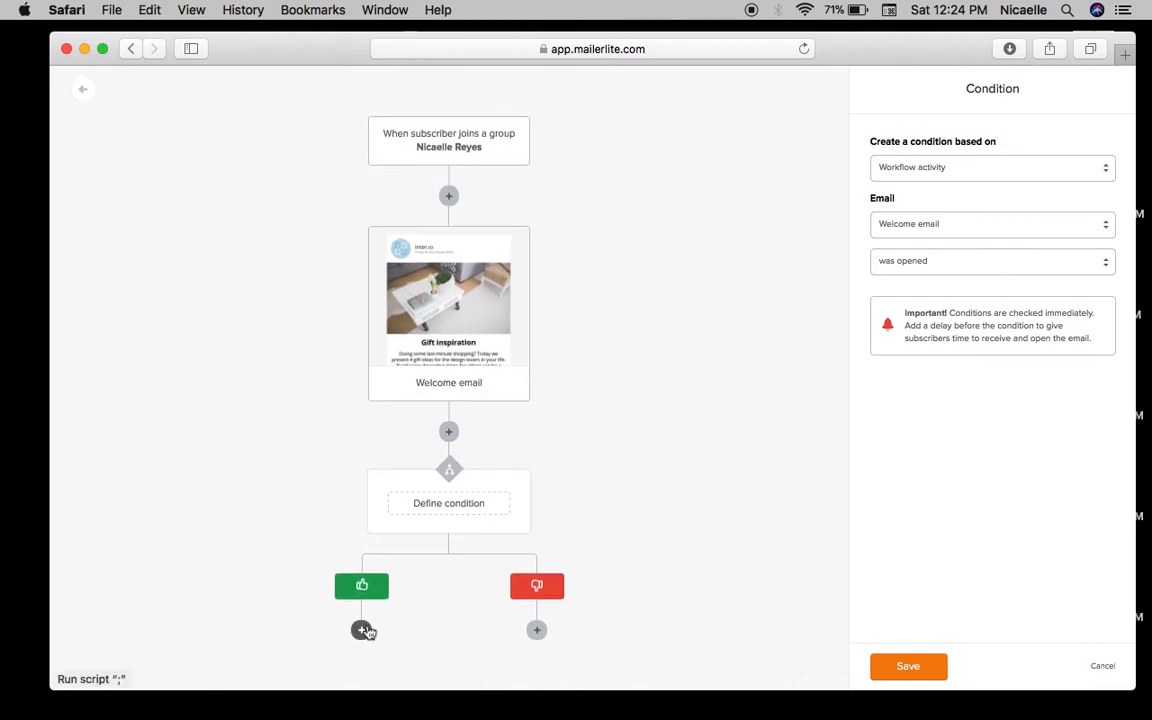
{"action": "left_click", "coordinate": [358, 630]}
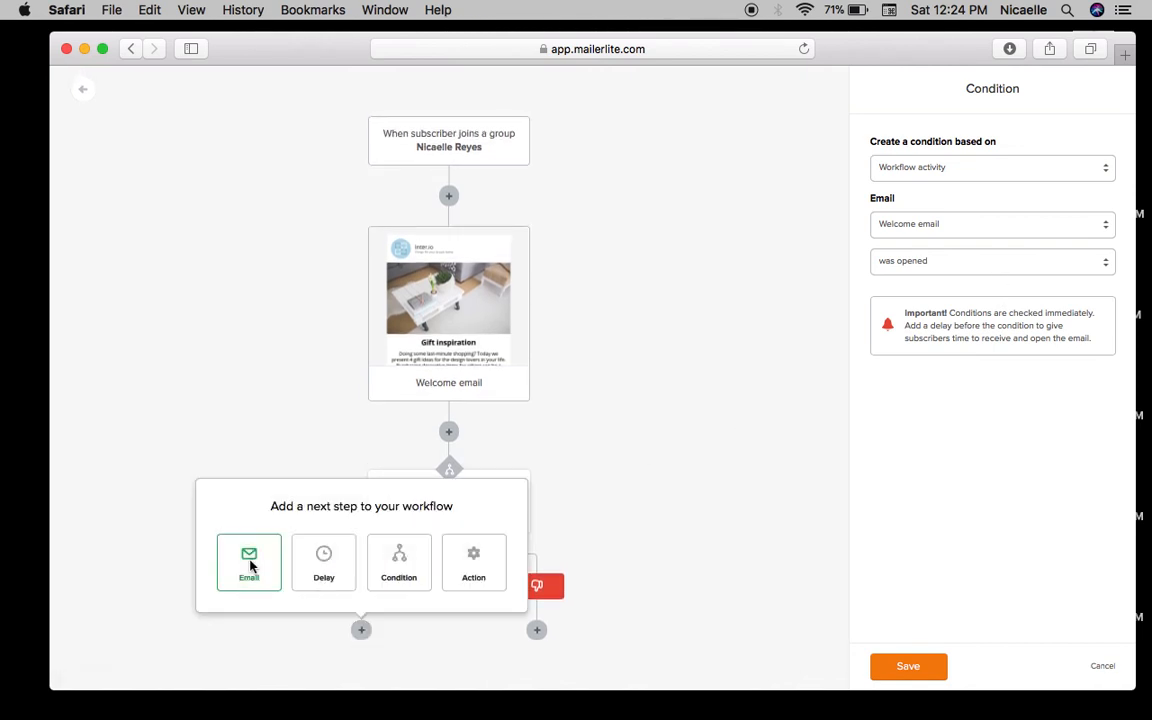
Add a 'How are you?' email with Google Analytics tracking to the yes branch.
{"action": "left_click", "coordinate": [248, 562]}
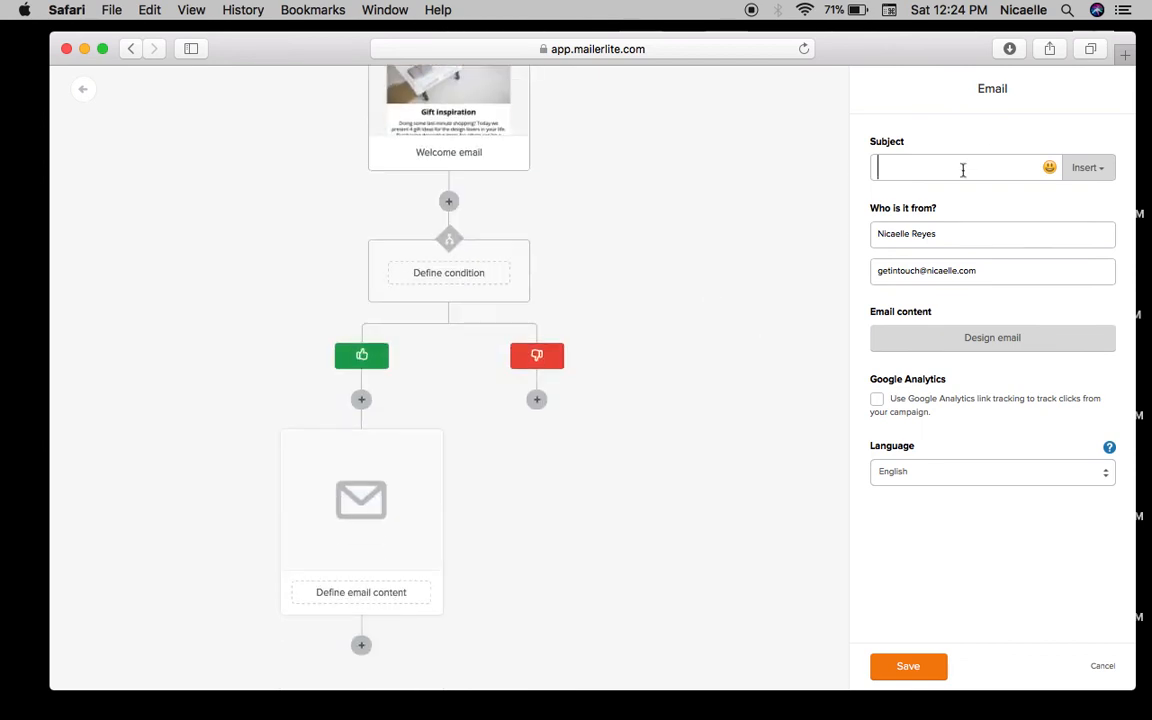
{"action": "type", "text": "How are you?"}
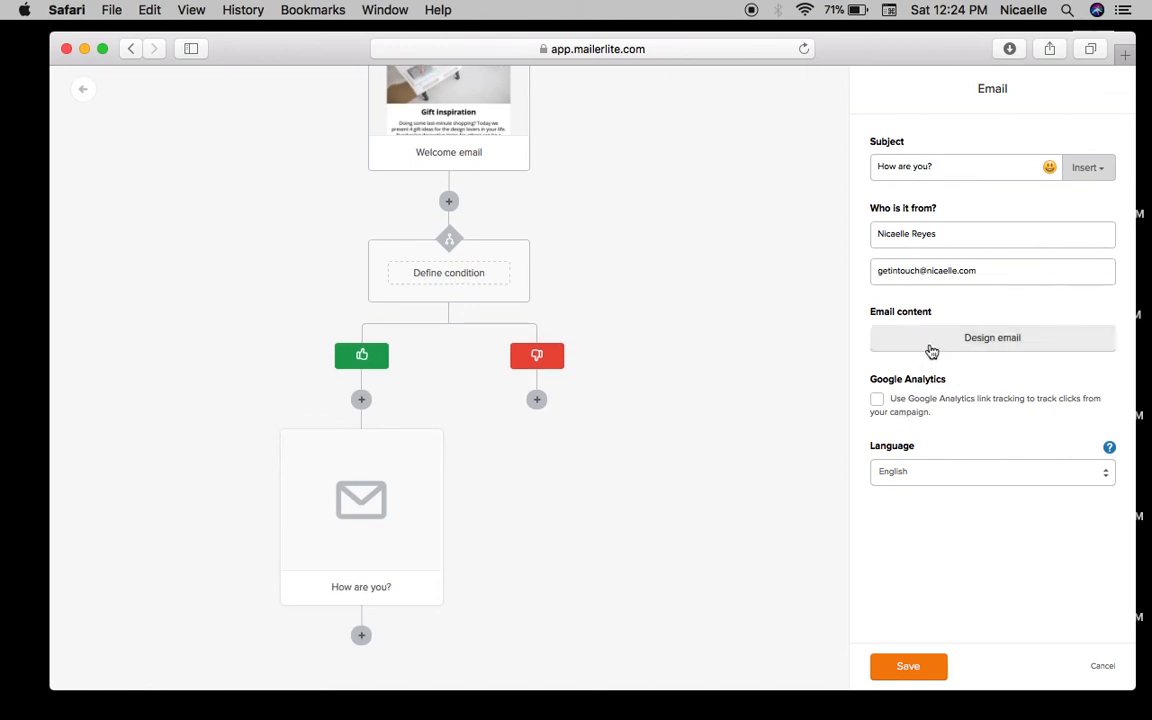
{"action": "left_click", "coordinate": [874, 400]}
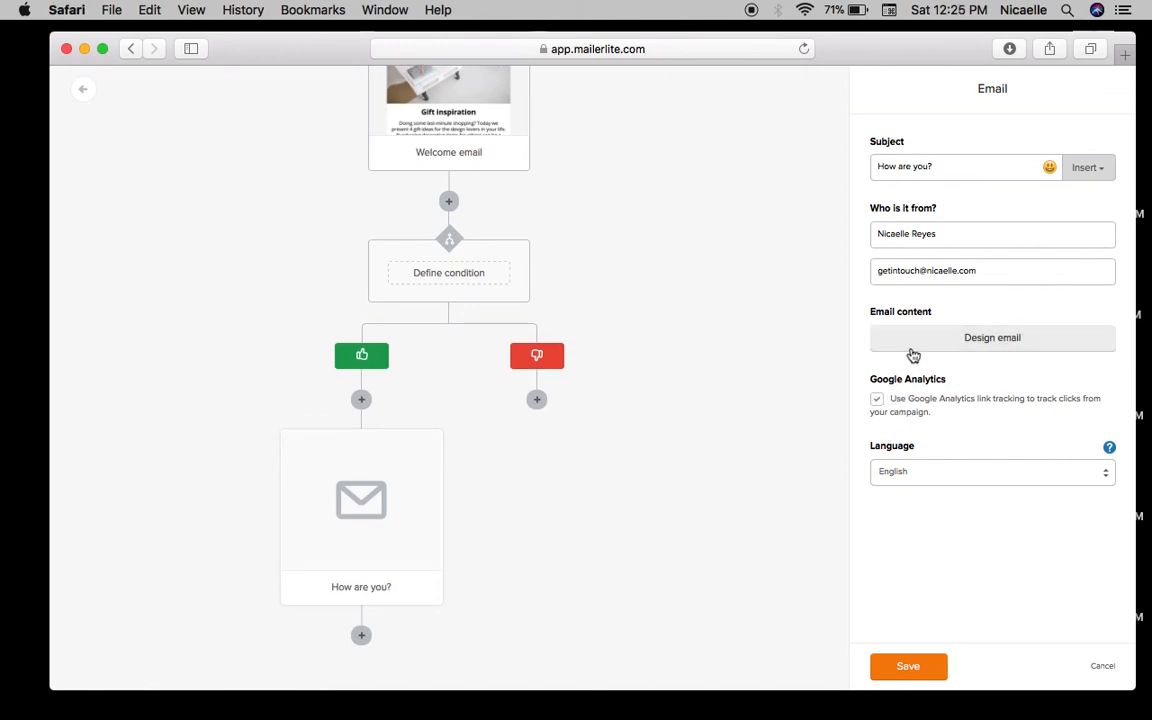
{"action": "left_click", "coordinate": [992, 336]}
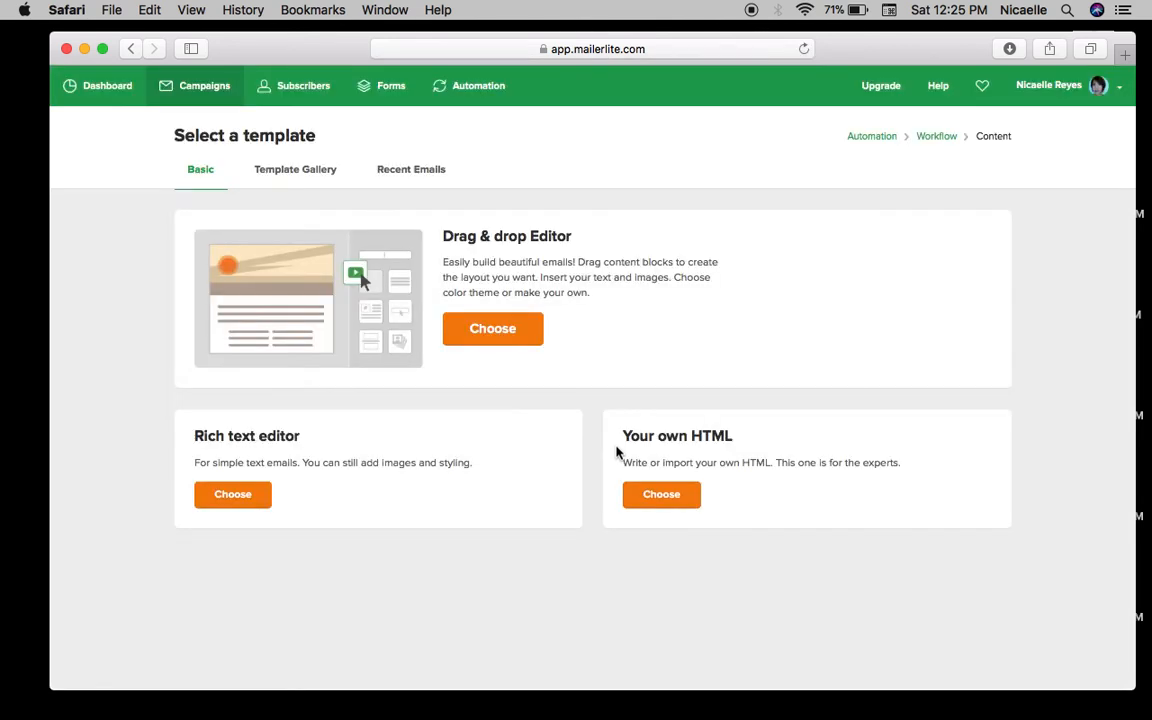
{"action": "mouse_move", "coordinate": [292, 176]}
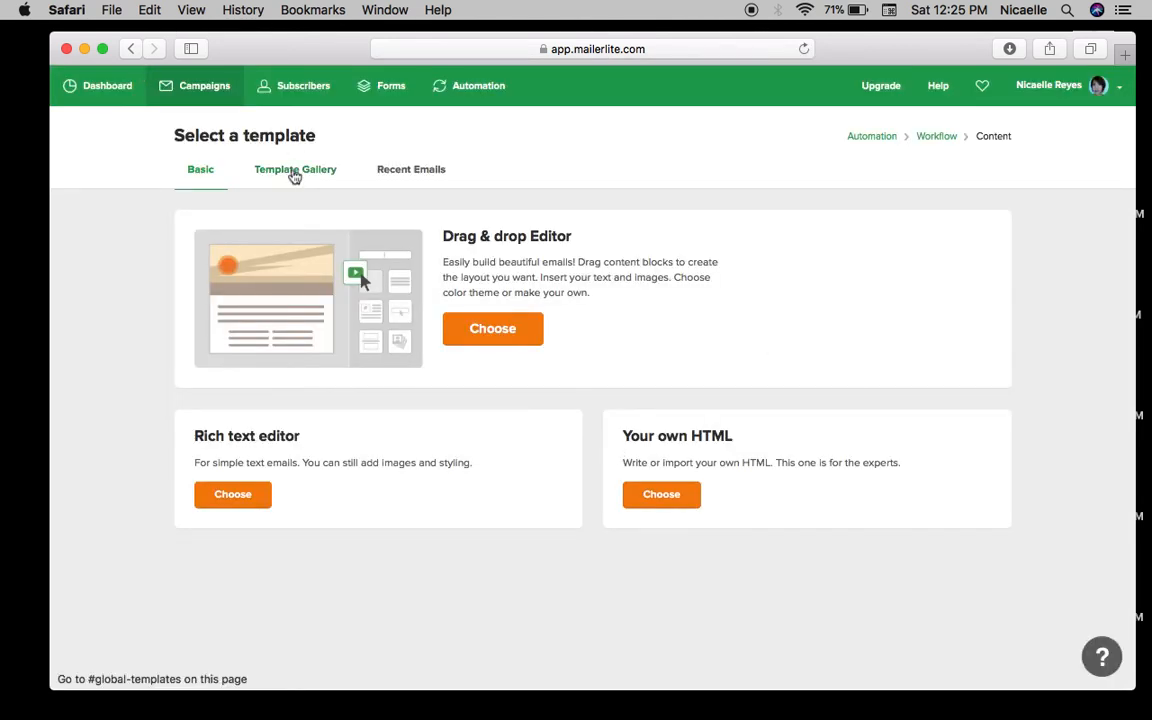
Load the longboarding template from the Template Gallery into the email editor.
{"action": "left_click", "coordinate": [296, 168]}
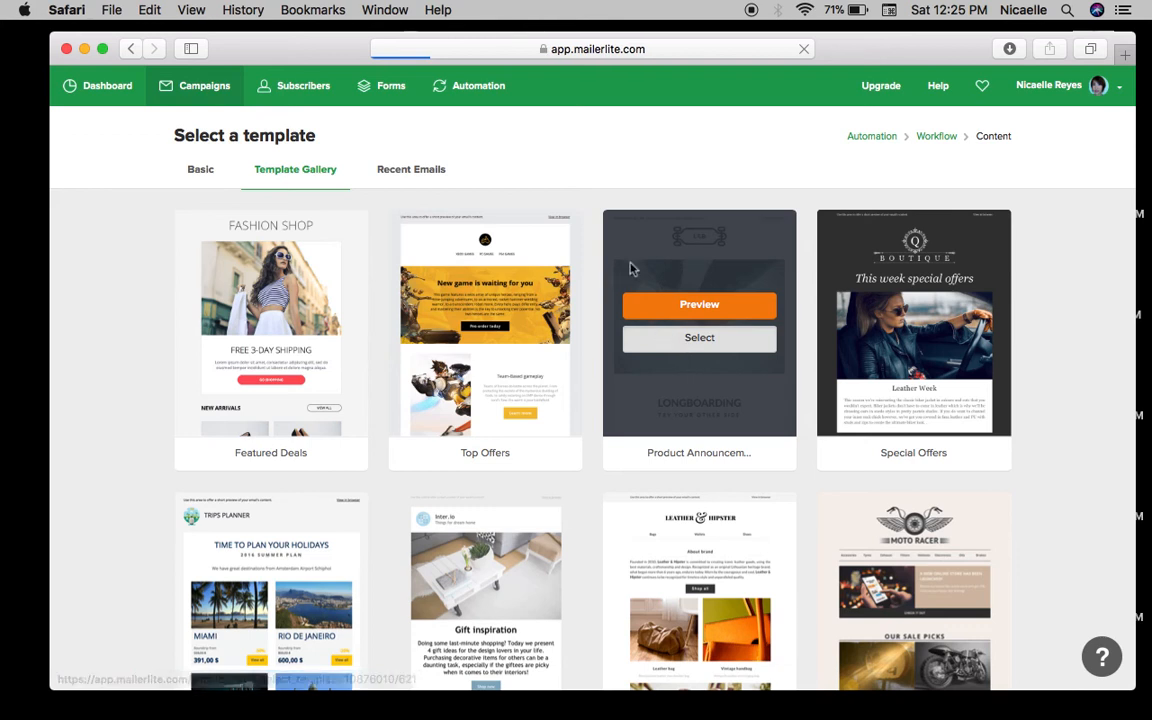
{"action": "left_click", "coordinate": [700, 336]}
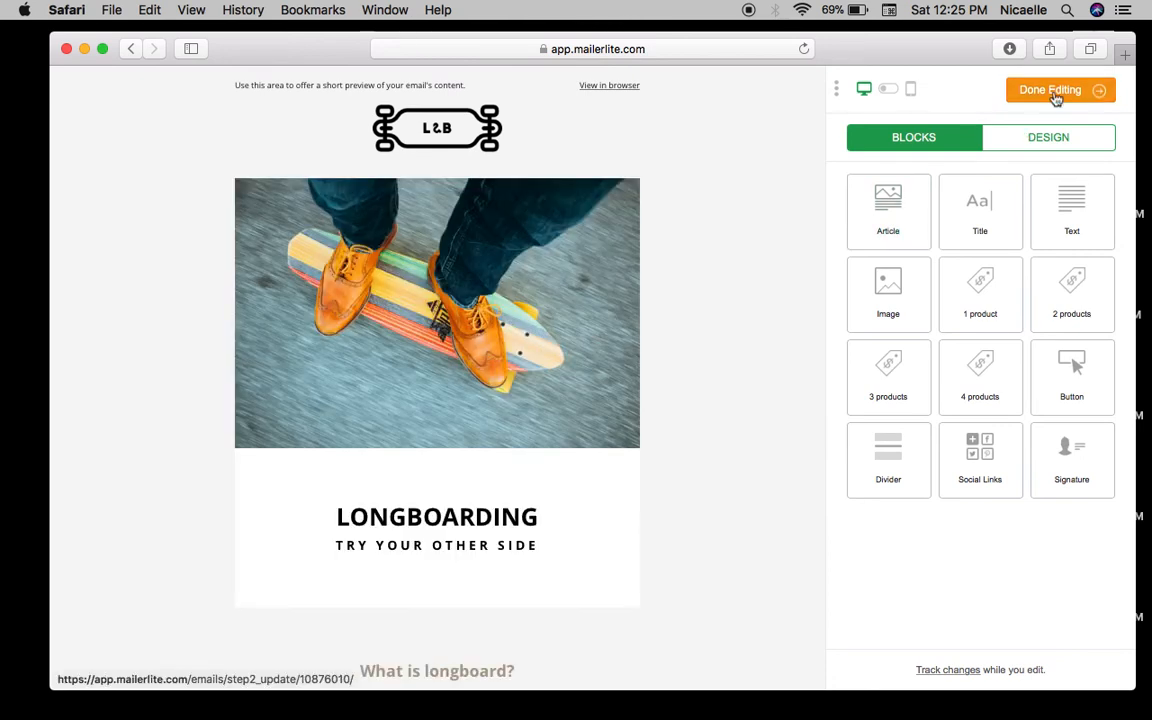
Finish editing the 'How are you?' email design and return to the workflow.
{"action": "left_click", "coordinate": [1050, 90]}
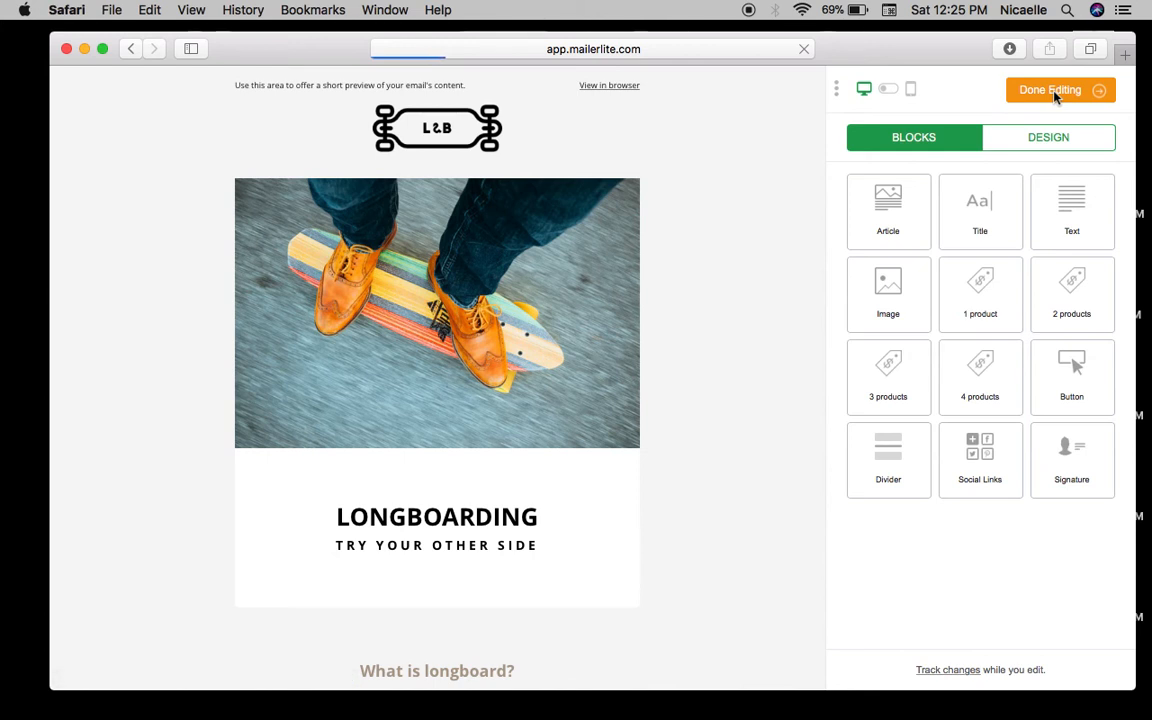
{"action": "left_click", "coordinate": [1052, 88]}
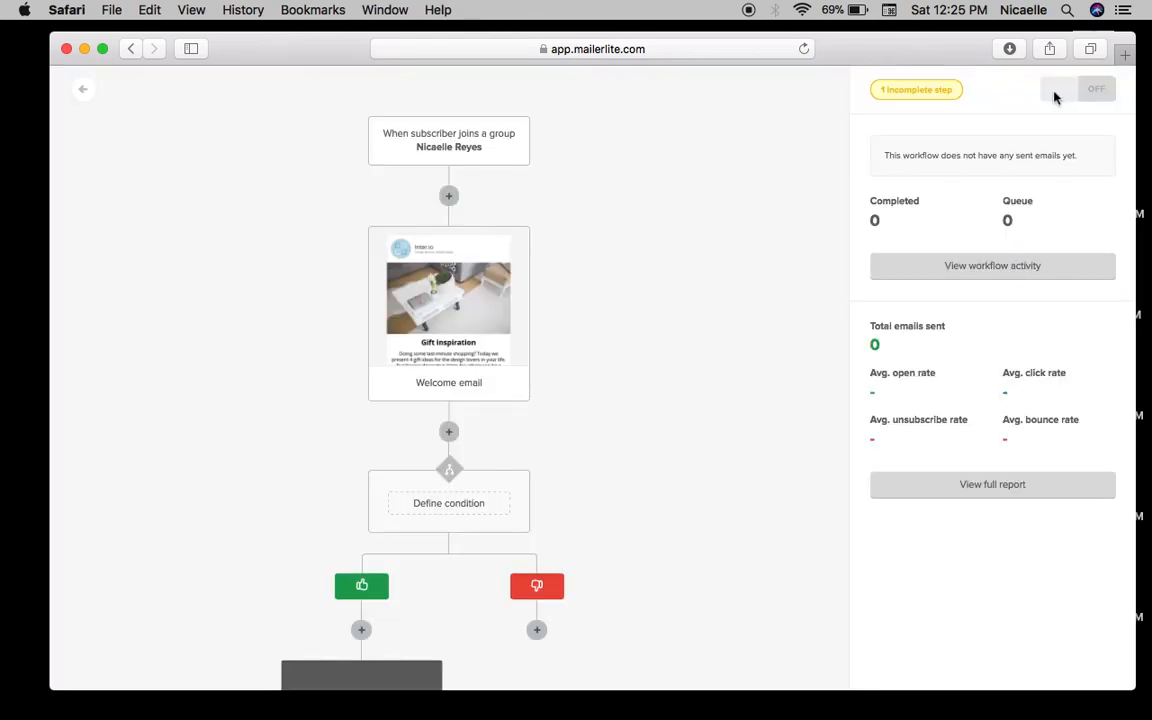
Review the condition settings and add an email step to the no branch.
{"action": "scroll", "scroll_direction": "down", "scroll_amount": 3}
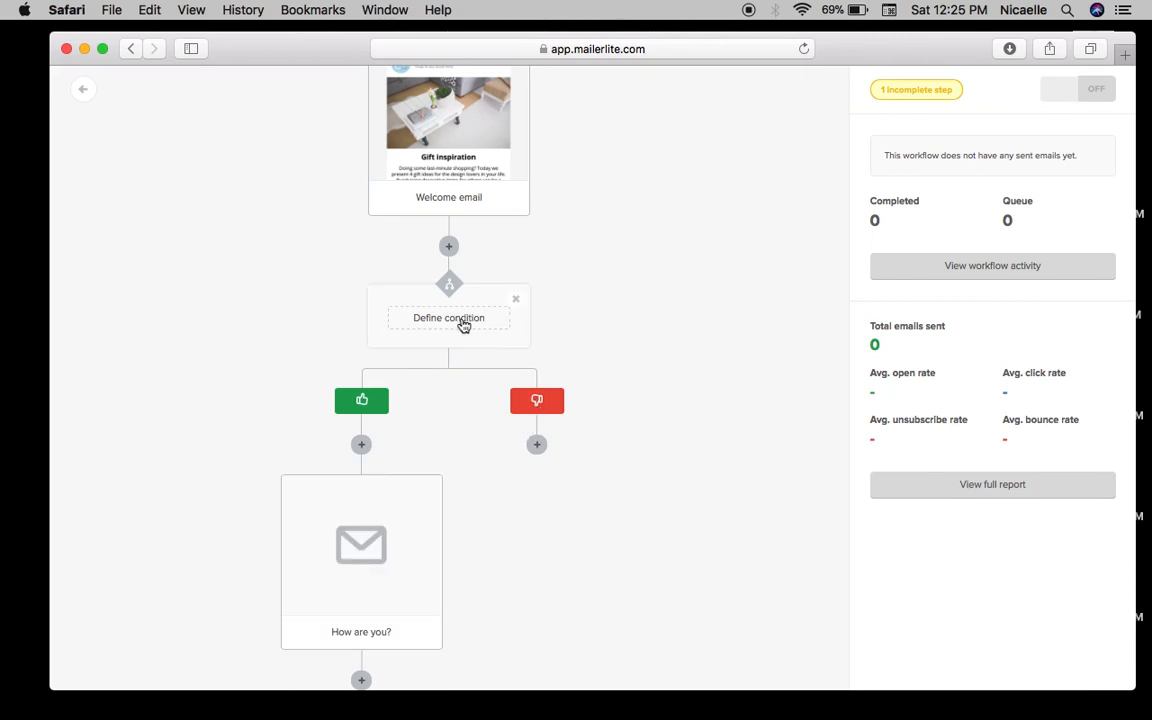
{"action": "left_click", "coordinate": [448, 316]}
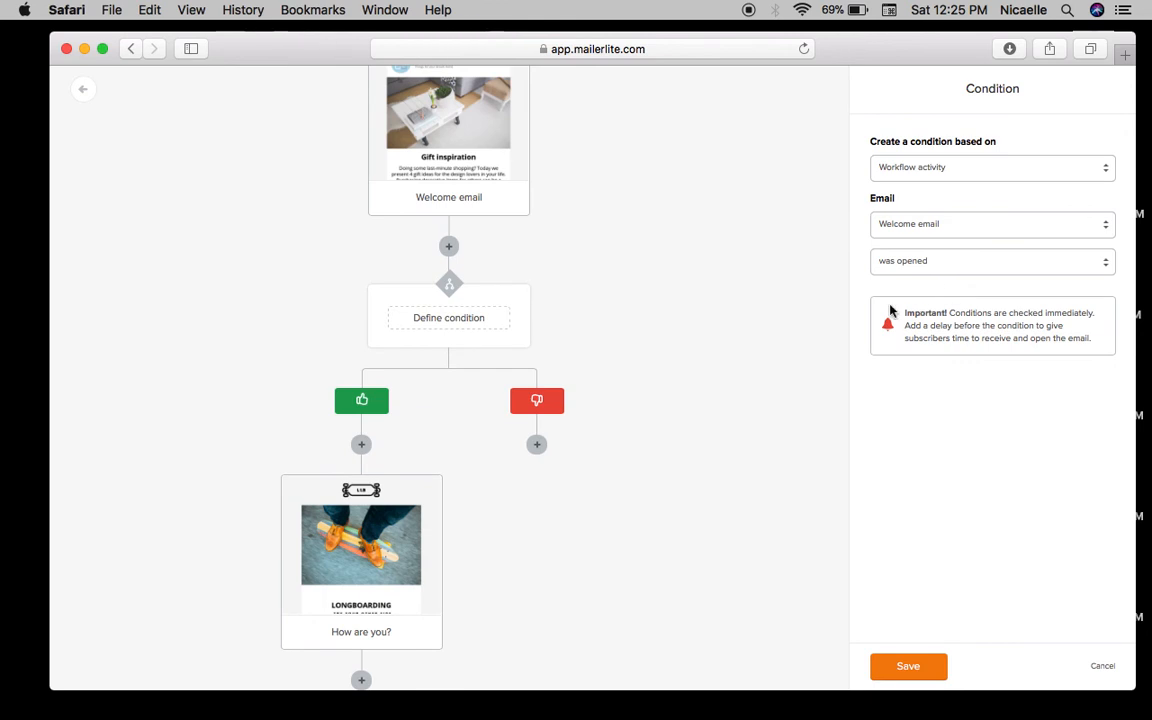
{"action": "mouse_move", "coordinate": [464, 328]}
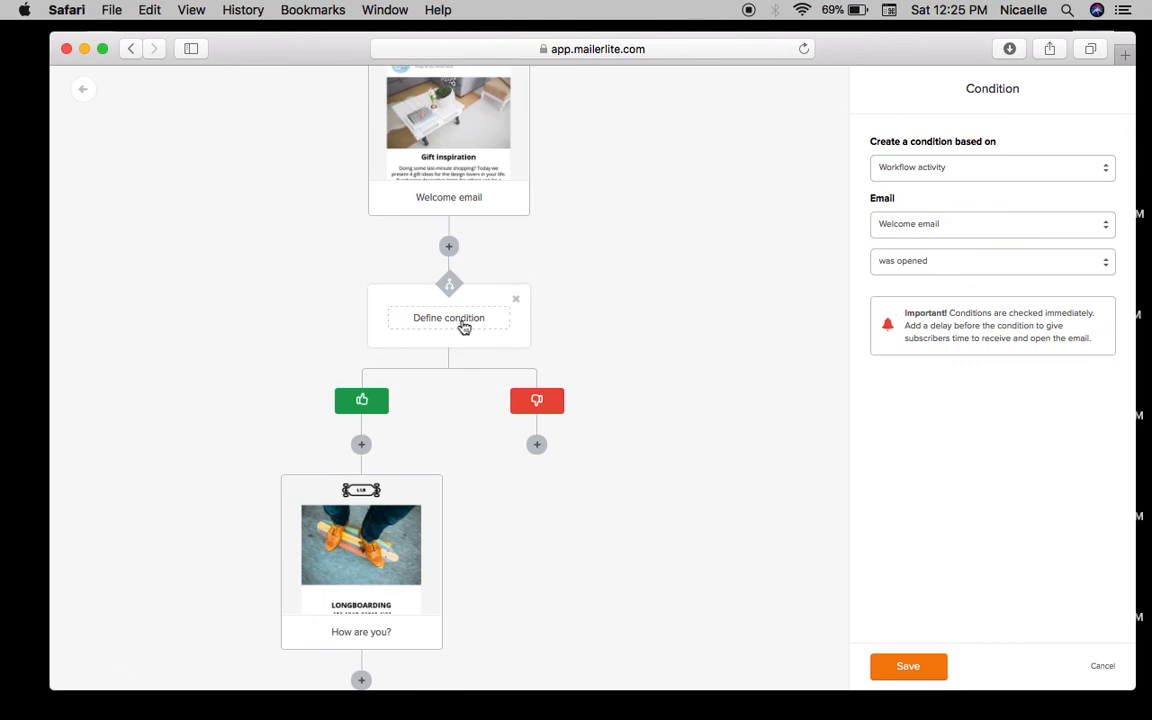
{"action": "mouse_move", "coordinate": [556, 448]}
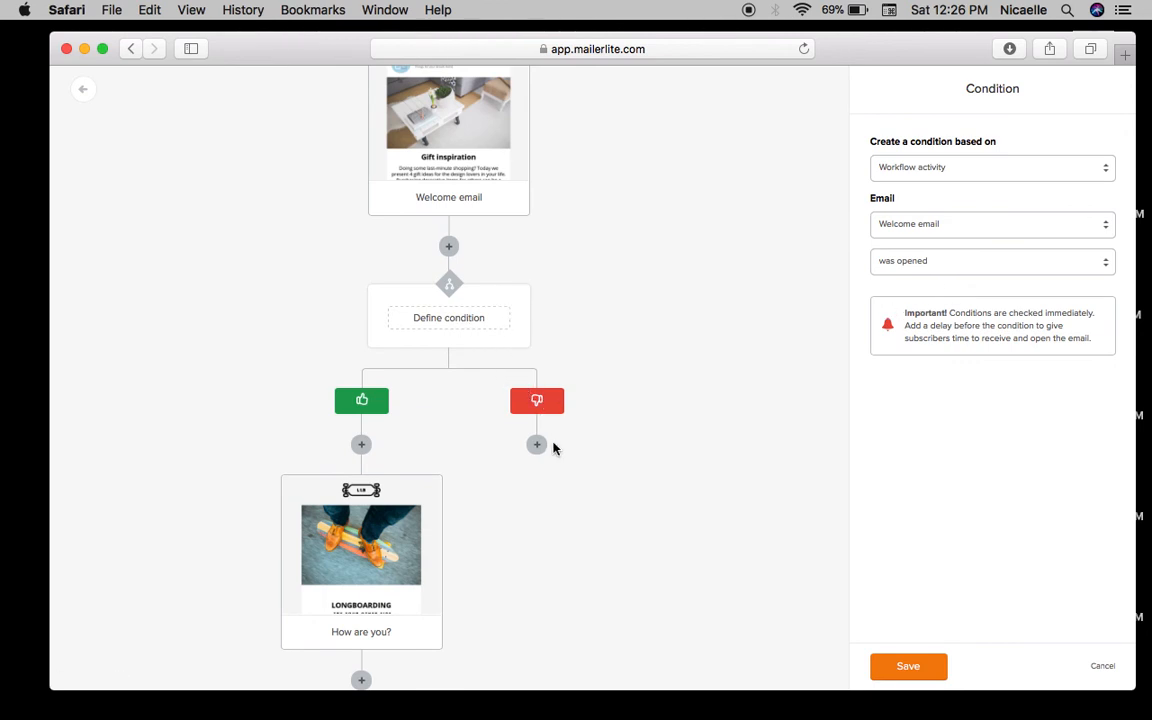
{"action": "left_click", "coordinate": [536, 444]}
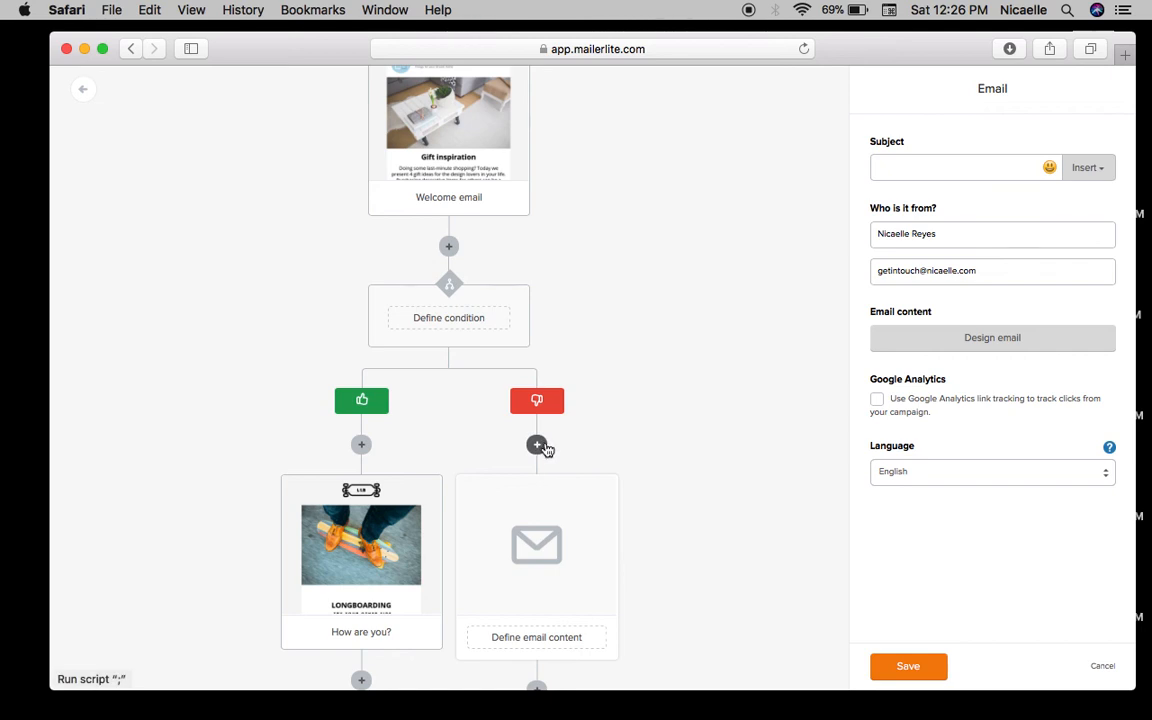
Add a 5-day delay step on the no branch and reopen the following email's settings.
{"action": "left_click", "coordinate": [536, 444]}
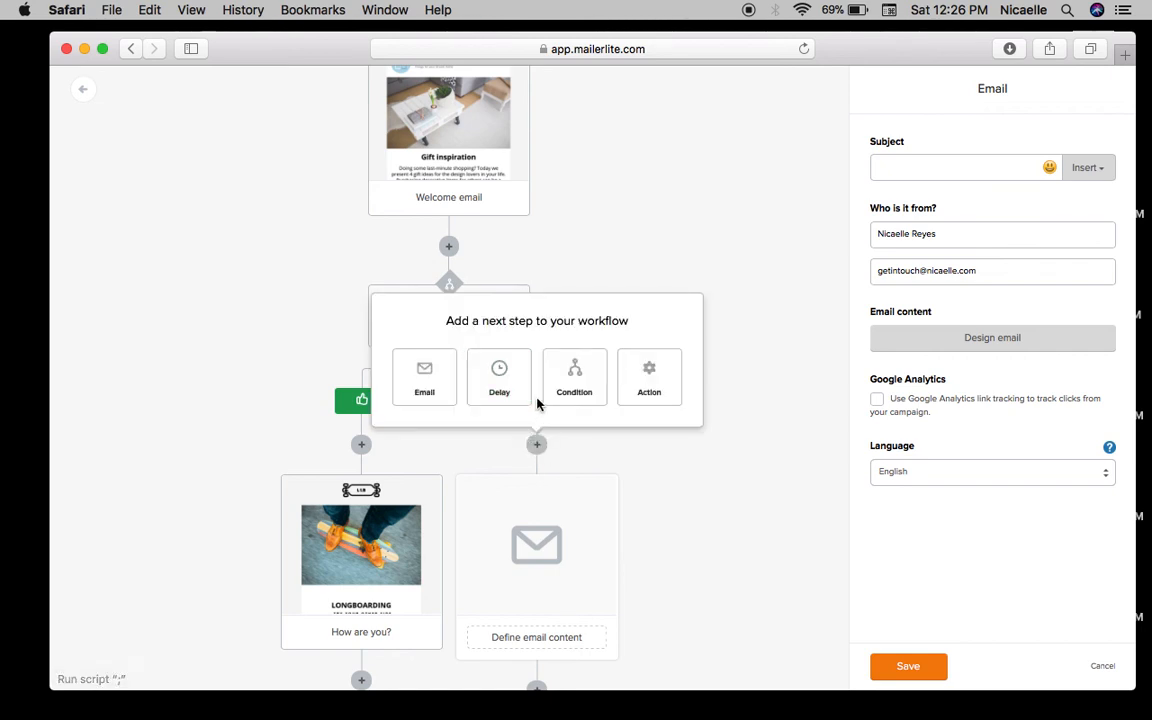
{"action": "left_click", "coordinate": [500, 376]}
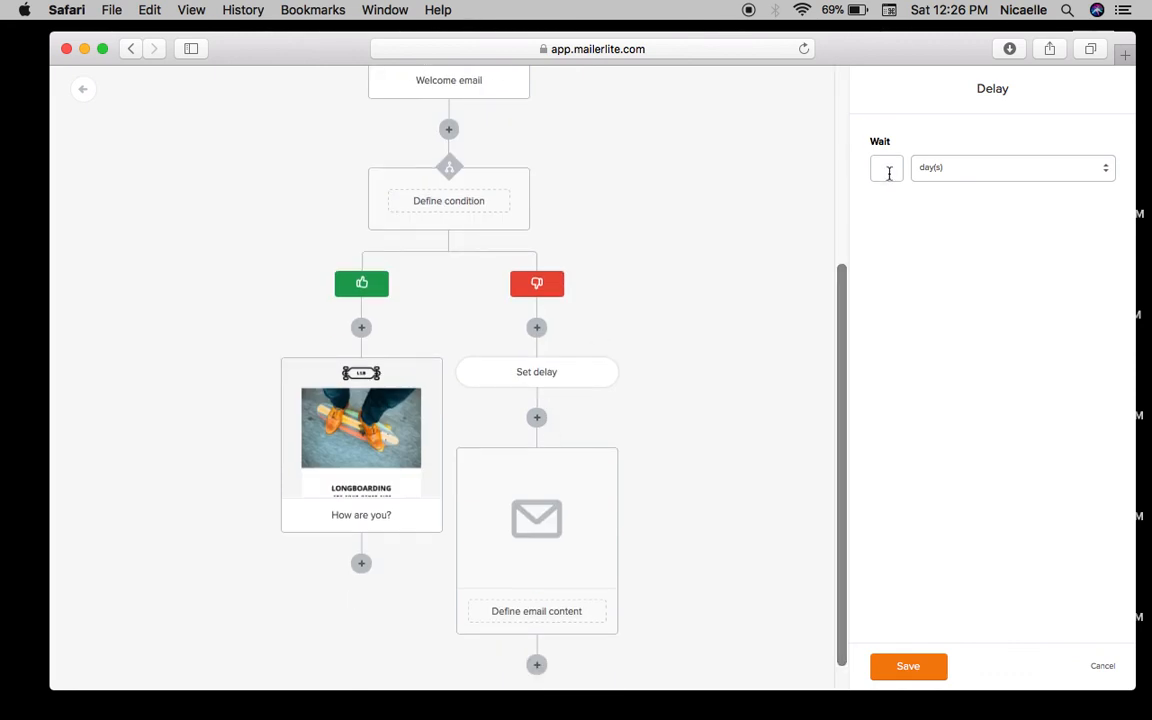
{"action": "left_click", "coordinate": [1012, 168]}
{"action": "type", "text": "5"}
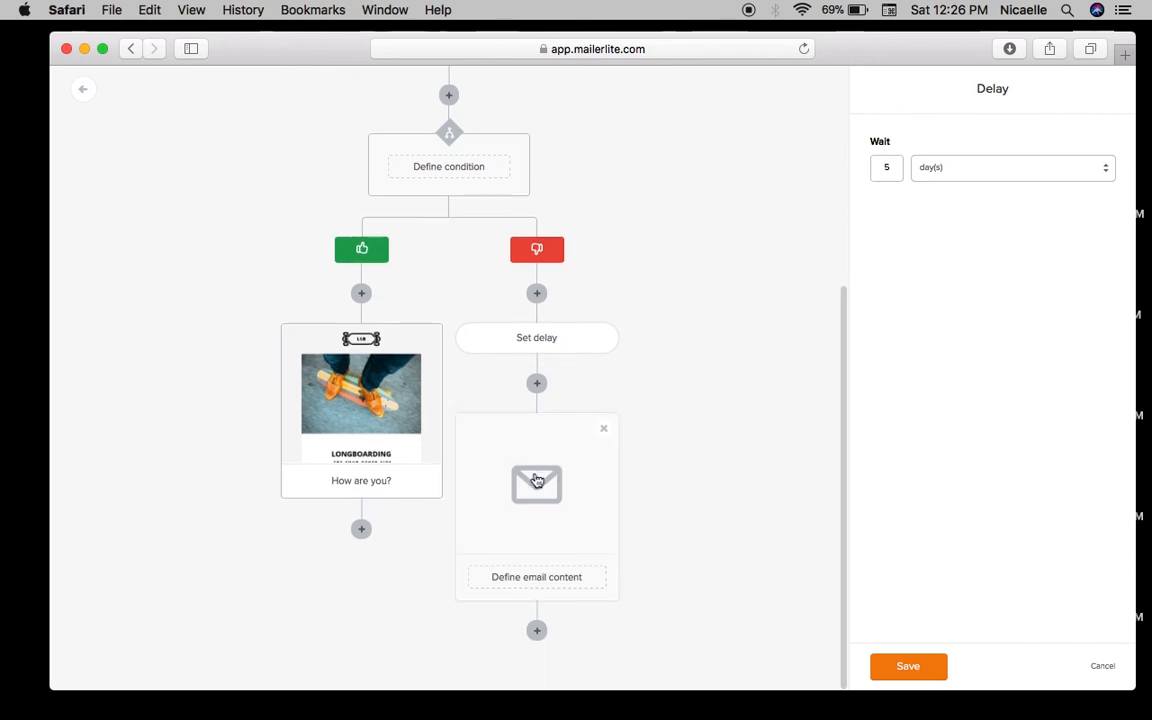
{"action": "left_click", "coordinate": [536, 482]}
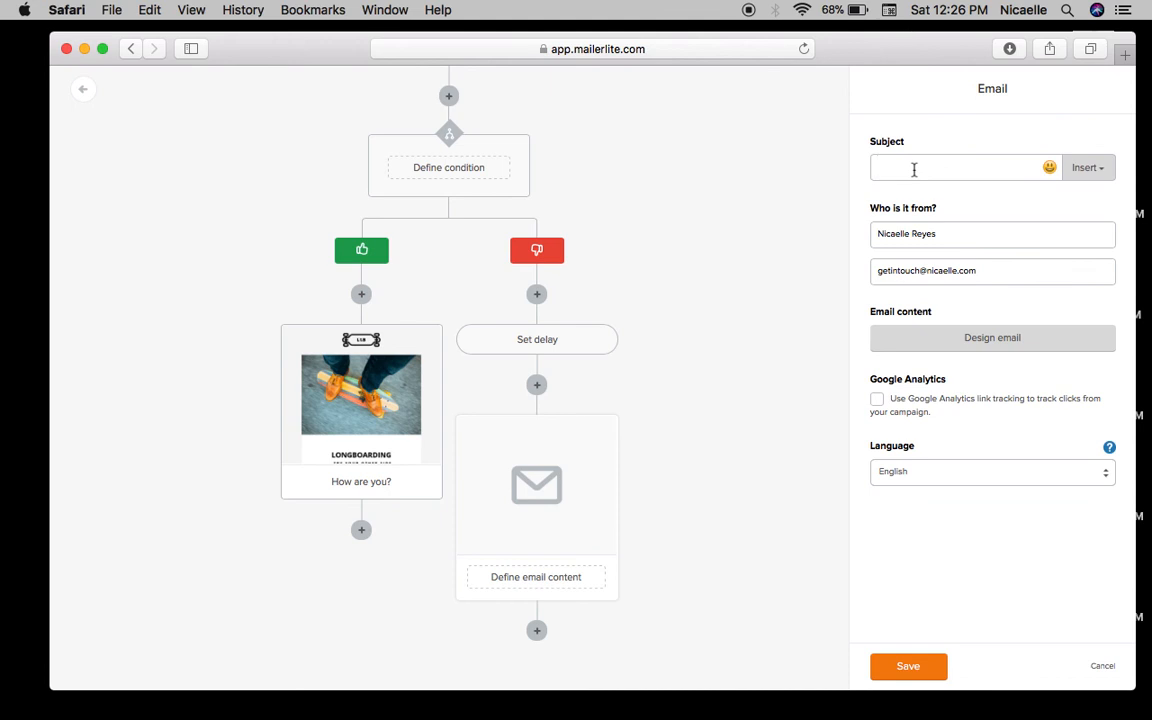
Set the no-branch email subject to 'Temp check' and start designing its content.
{"action": "type", "text": "Temp check"}
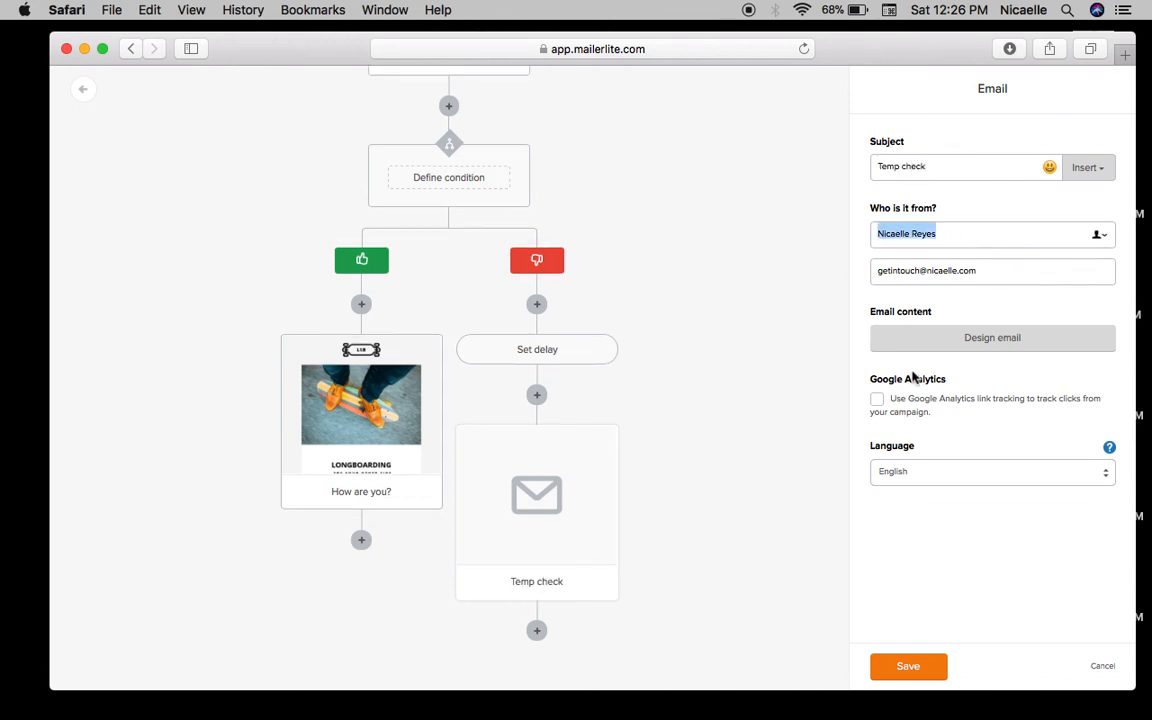
{"action": "left_click", "coordinate": [876, 400]}
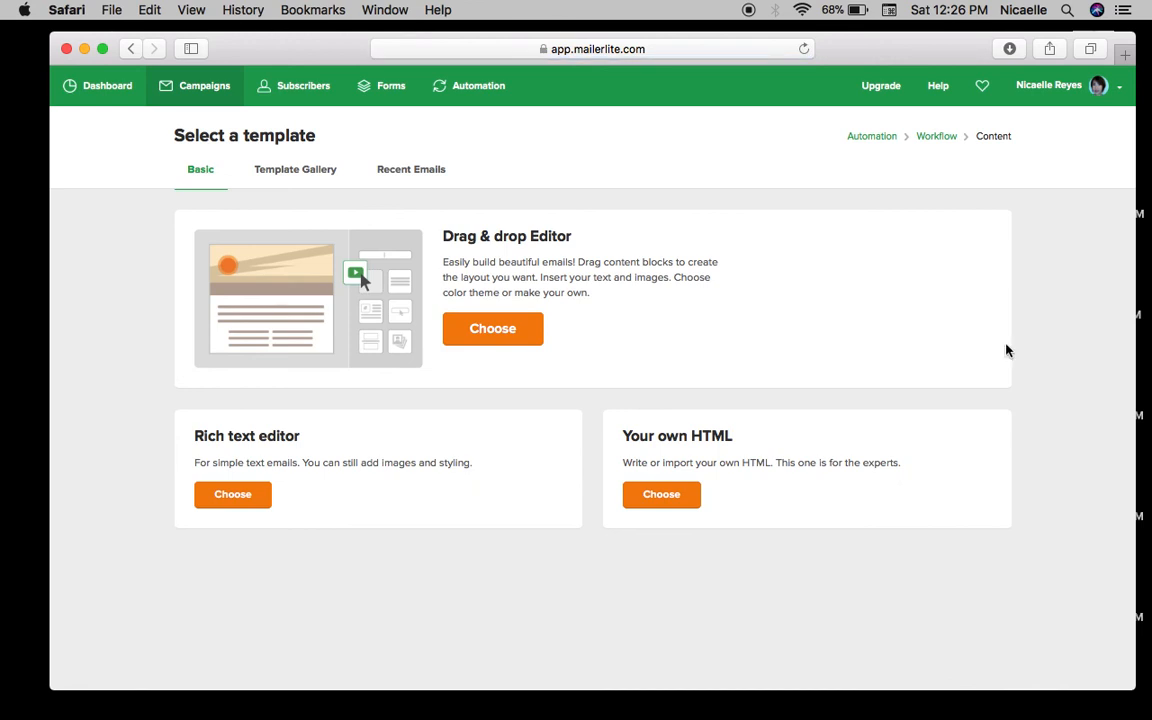
Load the Special Offers template from the Template Gallery into the drag-and-drop editor.
{"action": "left_click", "coordinate": [296, 168]}
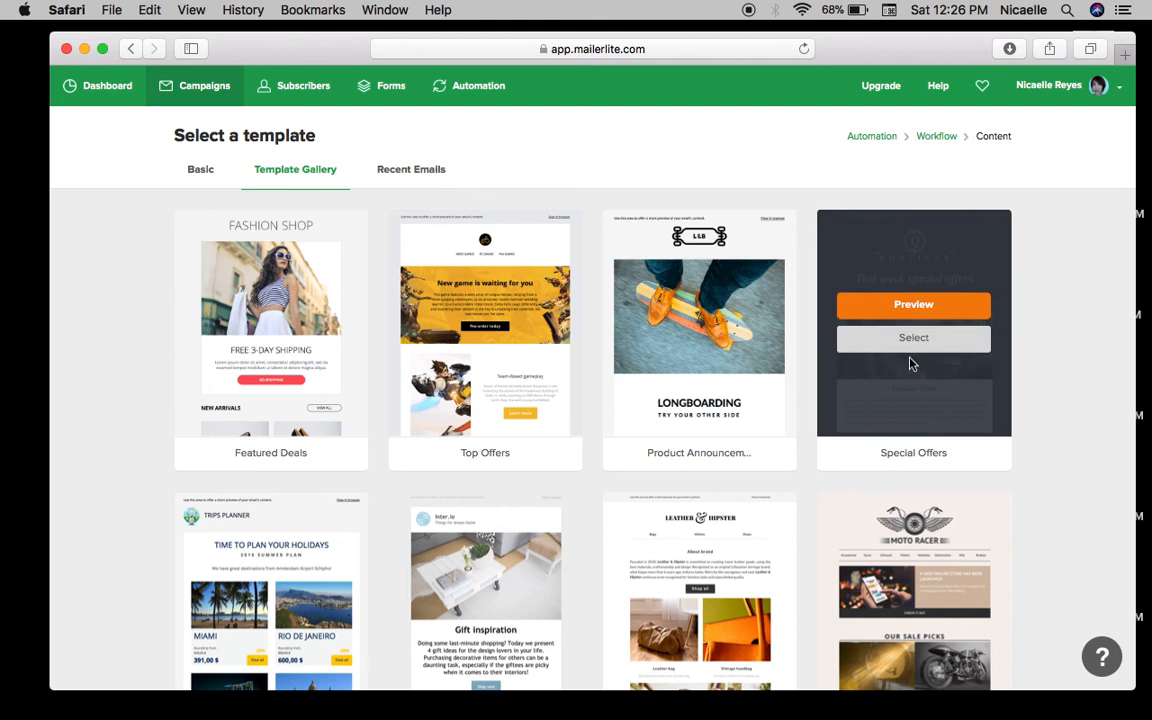
{"action": "left_click", "coordinate": [912, 338]}
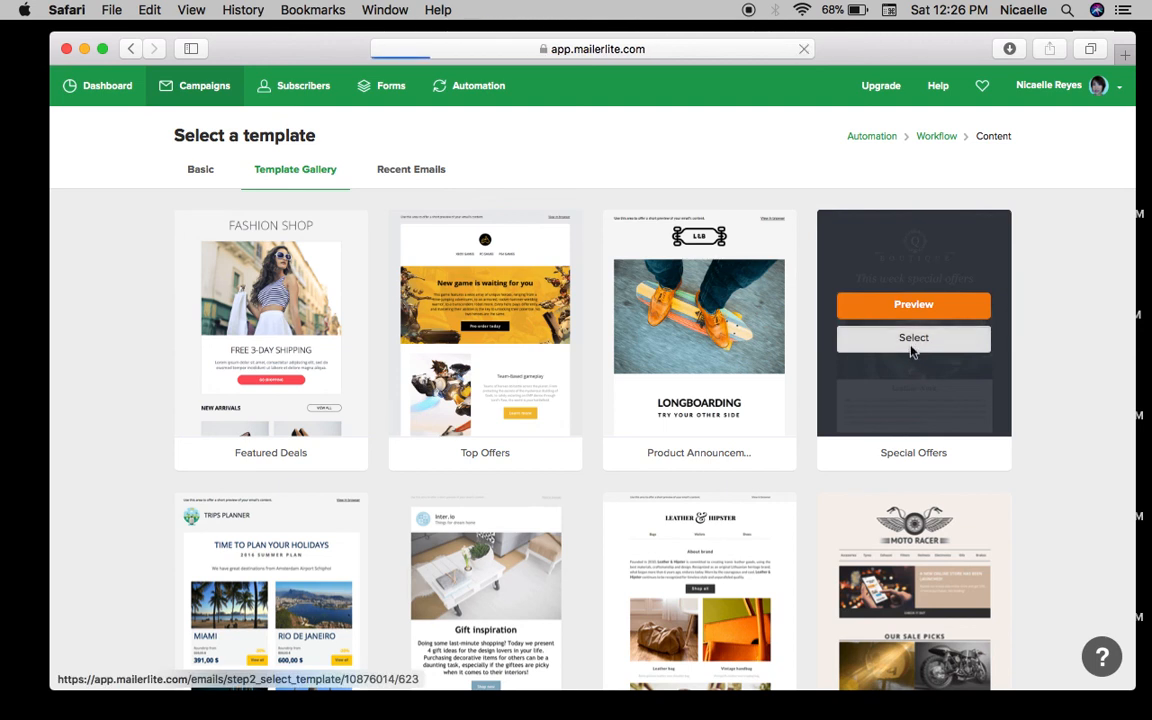
{"action": "mouse_move", "coordinate": [880, 348]}
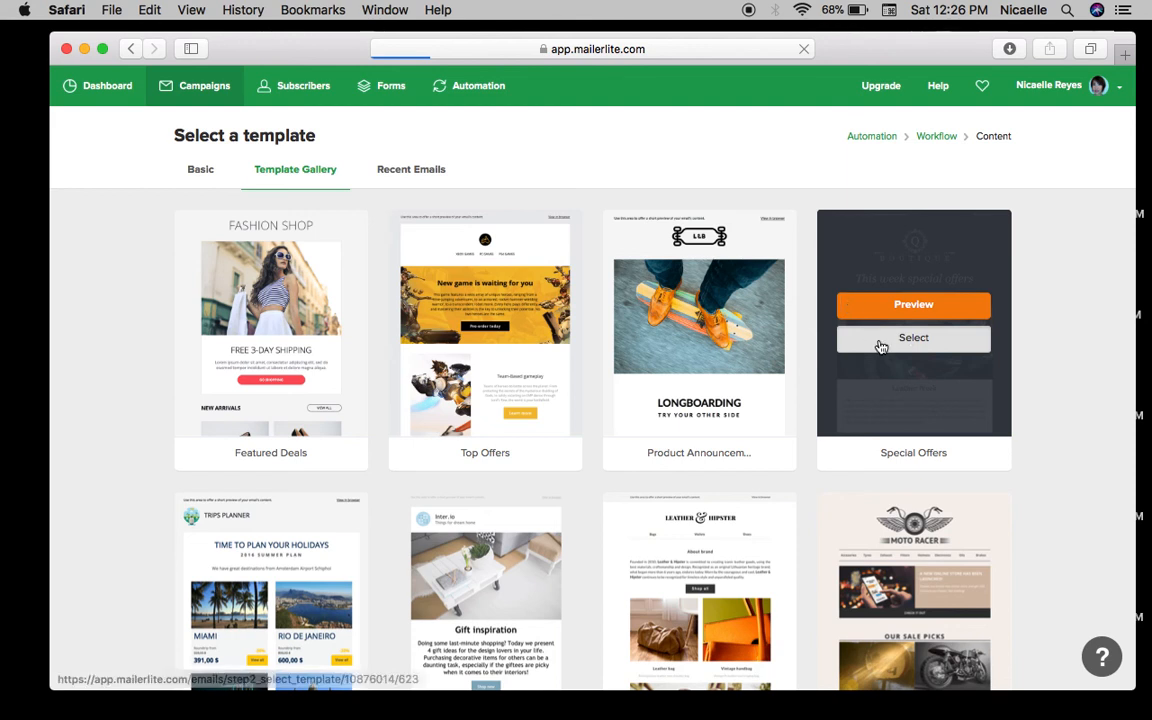
{"action": "left_click", "coordinate": [912, 336]}
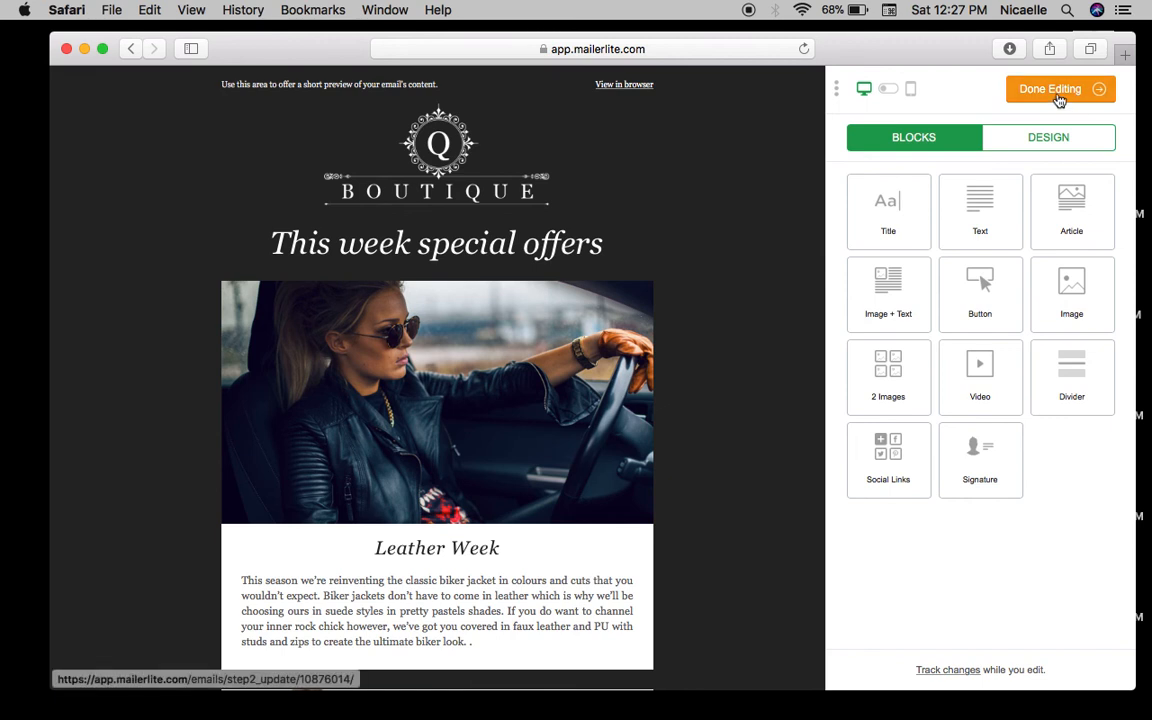
Save the Temp check email design and return to the Journey to Success workflow.
{"action": "left_click", "coordinate": [1044, 90]}
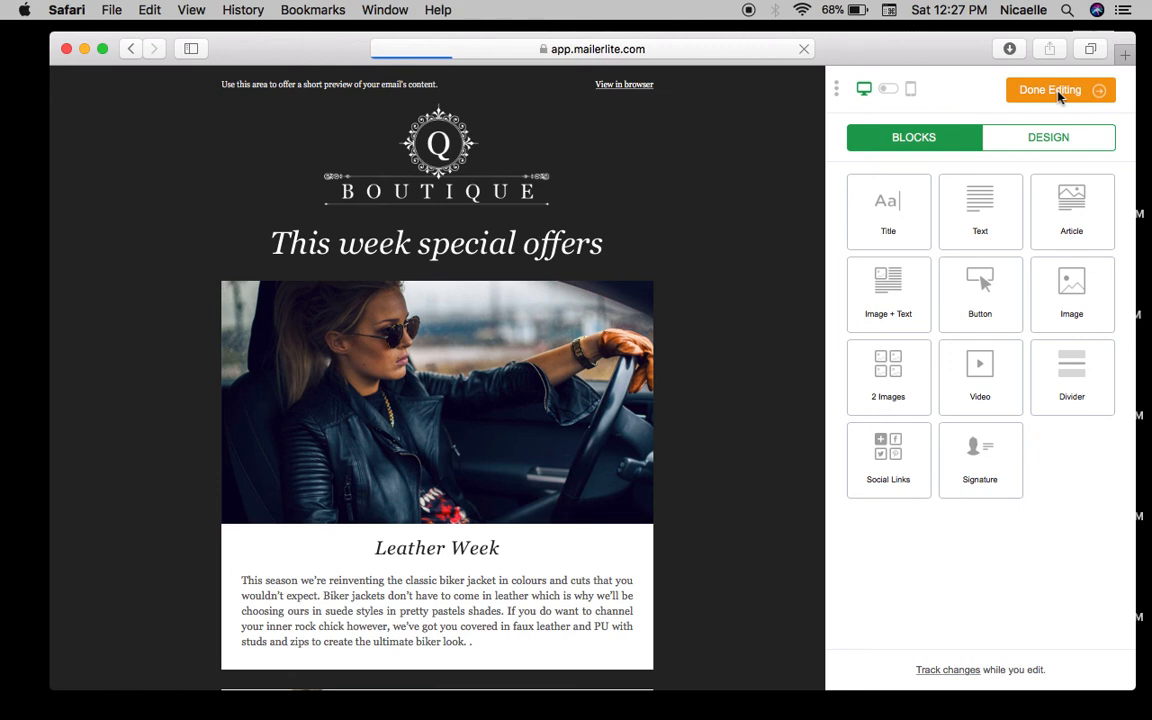
{"action": "left_click", "coordinate": [1056, 90]}
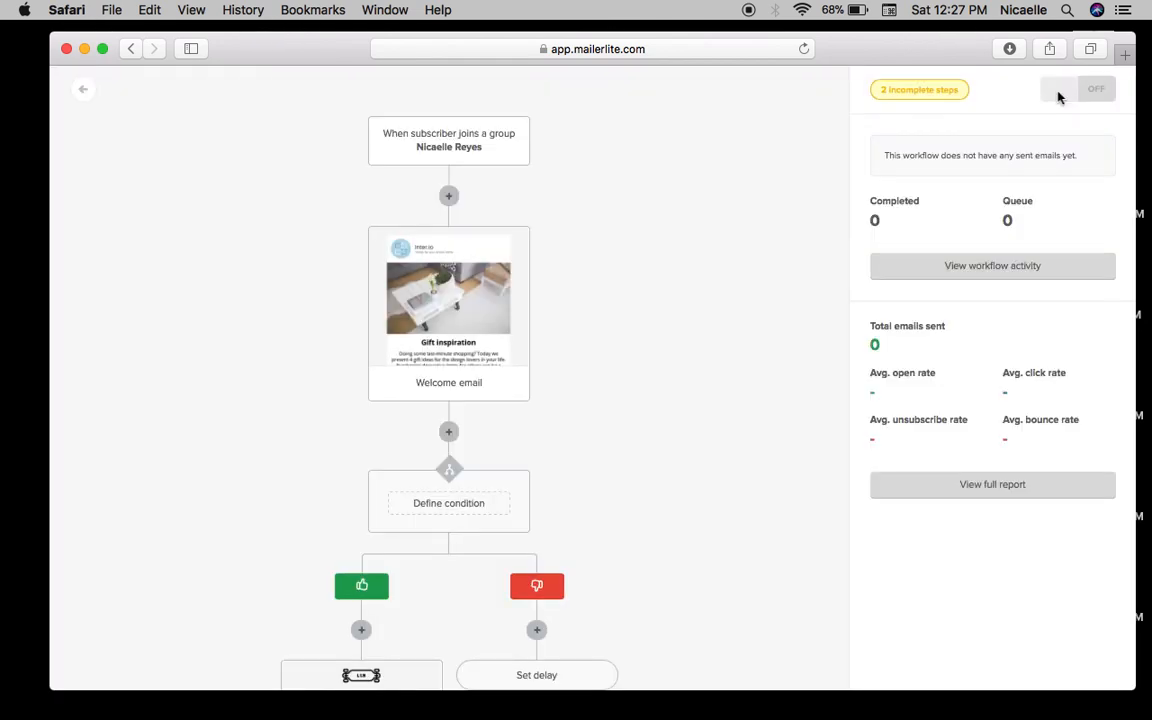
{"action": "scroll", "scroll_direction": "down", "scroll_amount": 3}
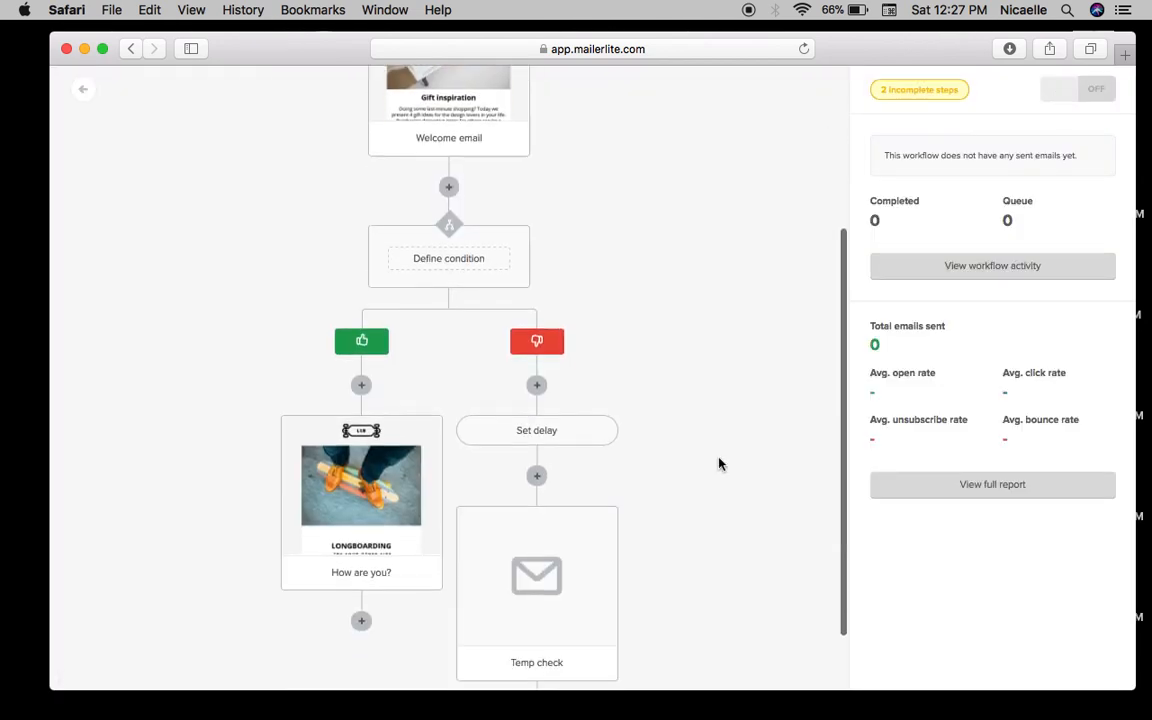
{"action": "scroll", "scroll_direction": "down", "scroll_amount": 3}
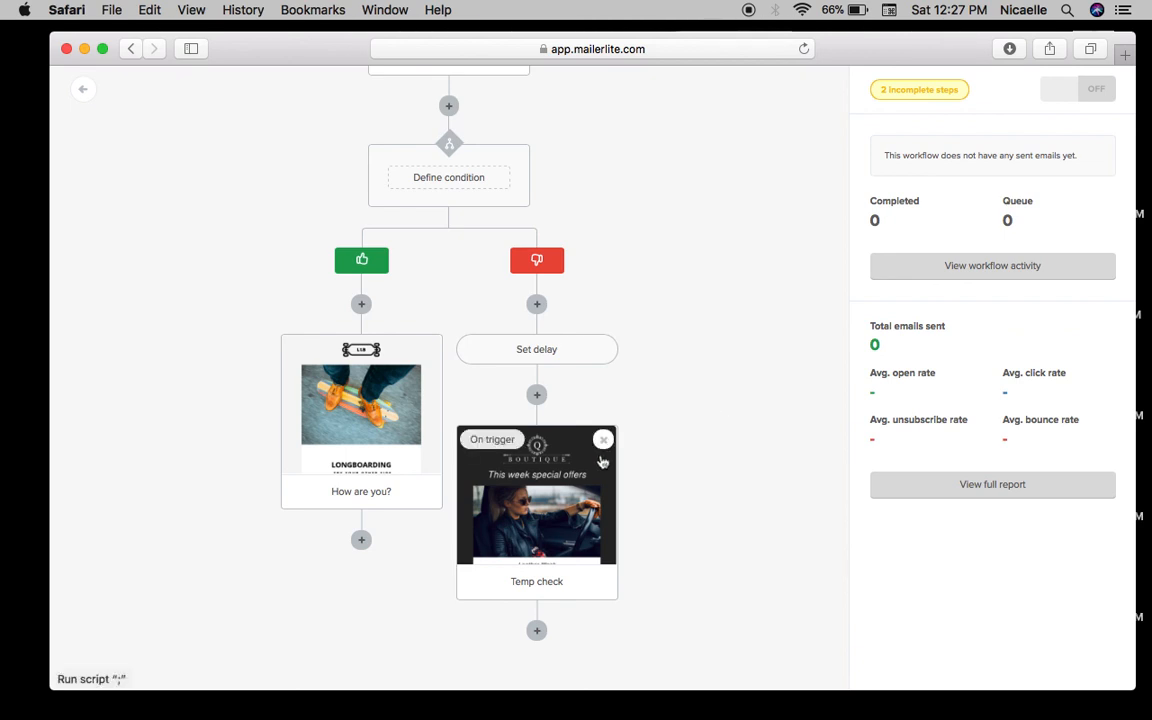
{"action": "mouse_move", "coordinate": [372, 568]}
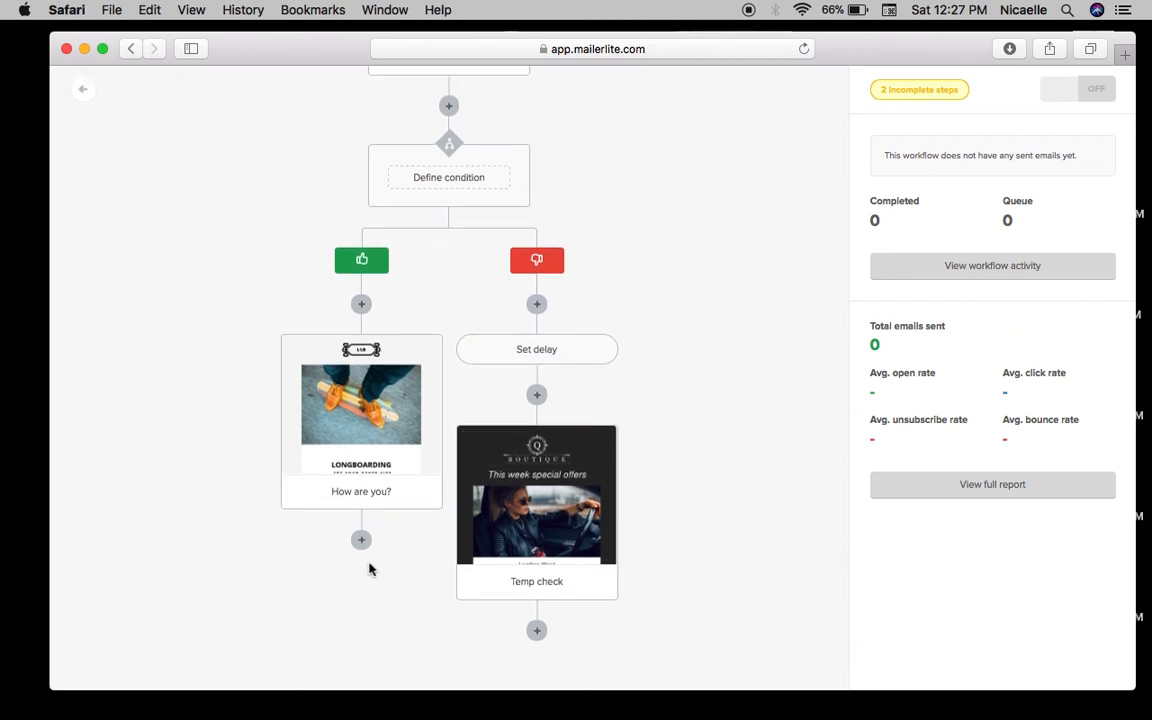
{"action": "left_click", "coordinate": [360, 540]}
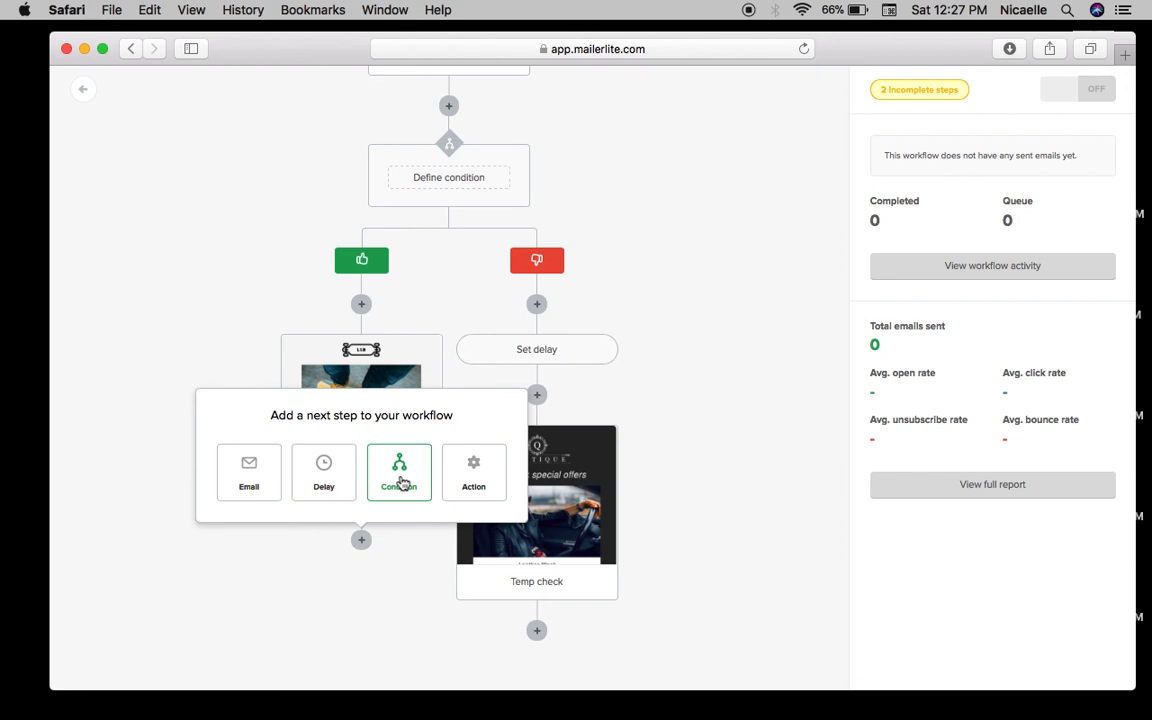
{"action": "mouse_move", "coordinate": [474, 472]}
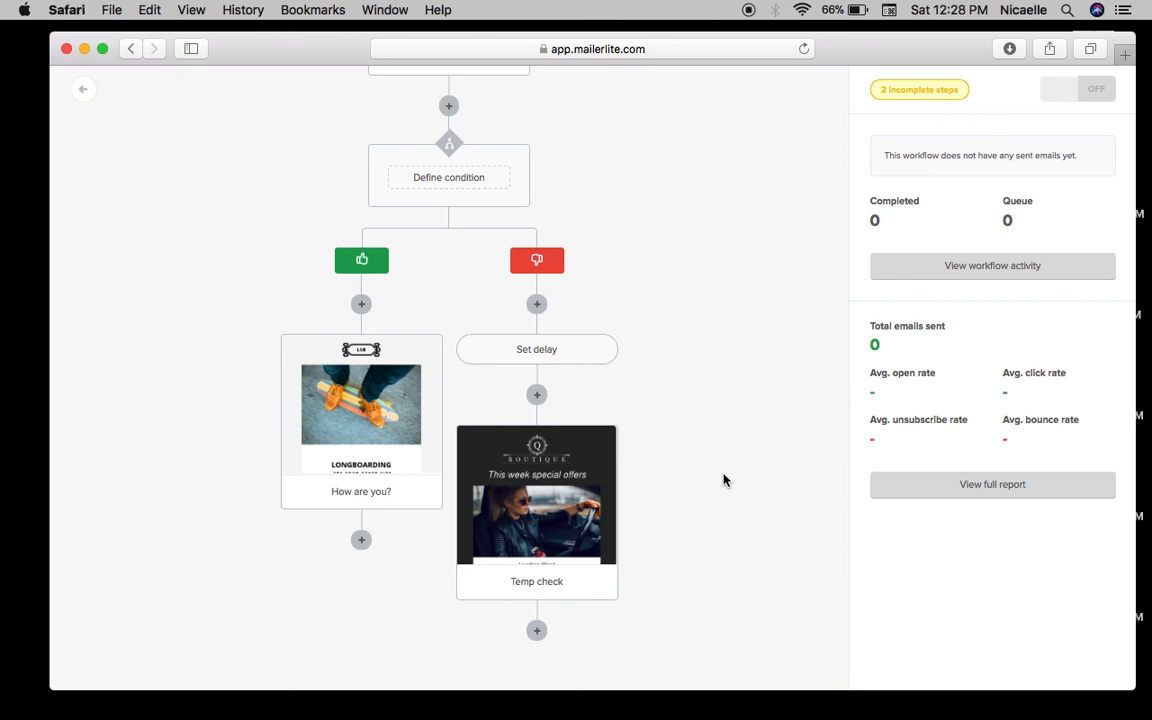
{"action": "mouse_move", "coordinate": [710, 464]}
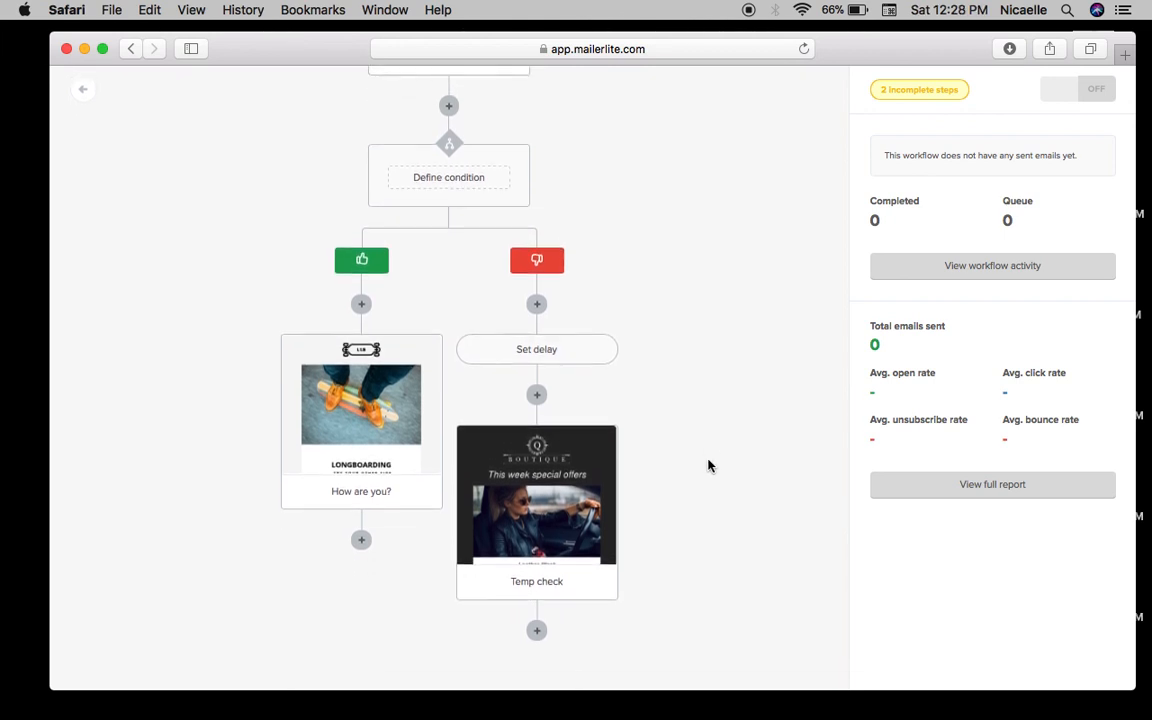
{"action": "mouse_move", "coordinate": [740, 310]}
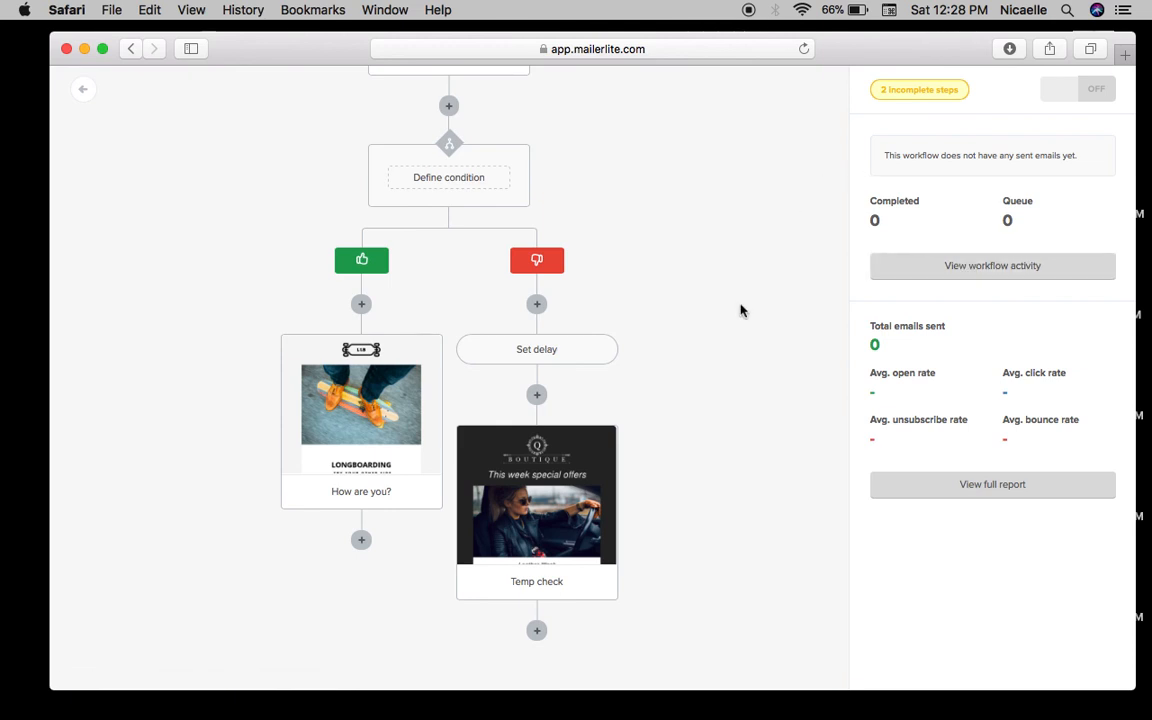
{"action": "mouse_move", "coordinate": [624, 468]}
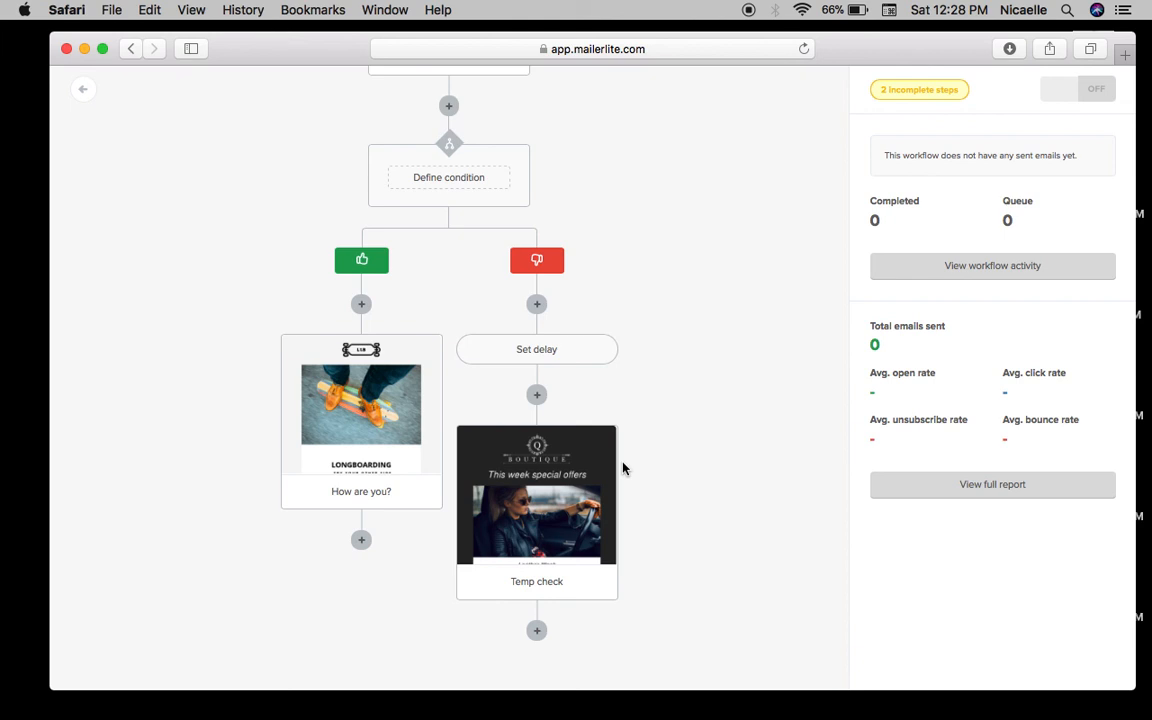
{"action": "mouse_move", "coordinate": [704, 204]}
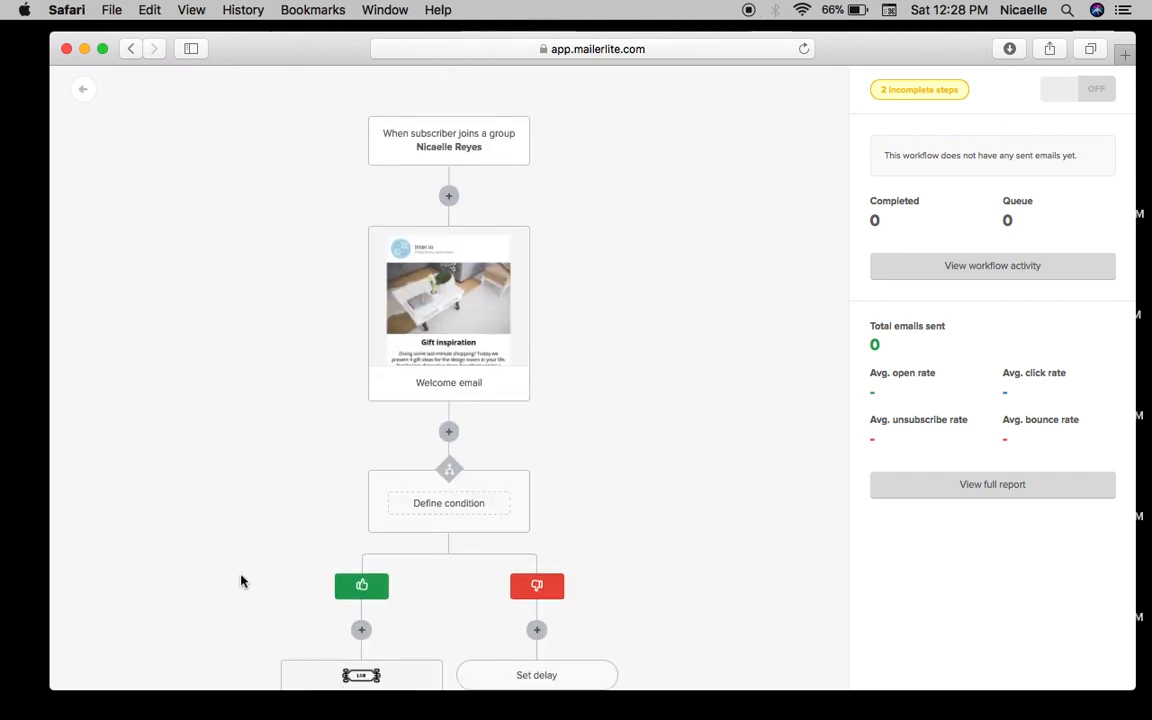
{"action": "scroll", "scroll_direction": "down", "scroll_amount": 3}
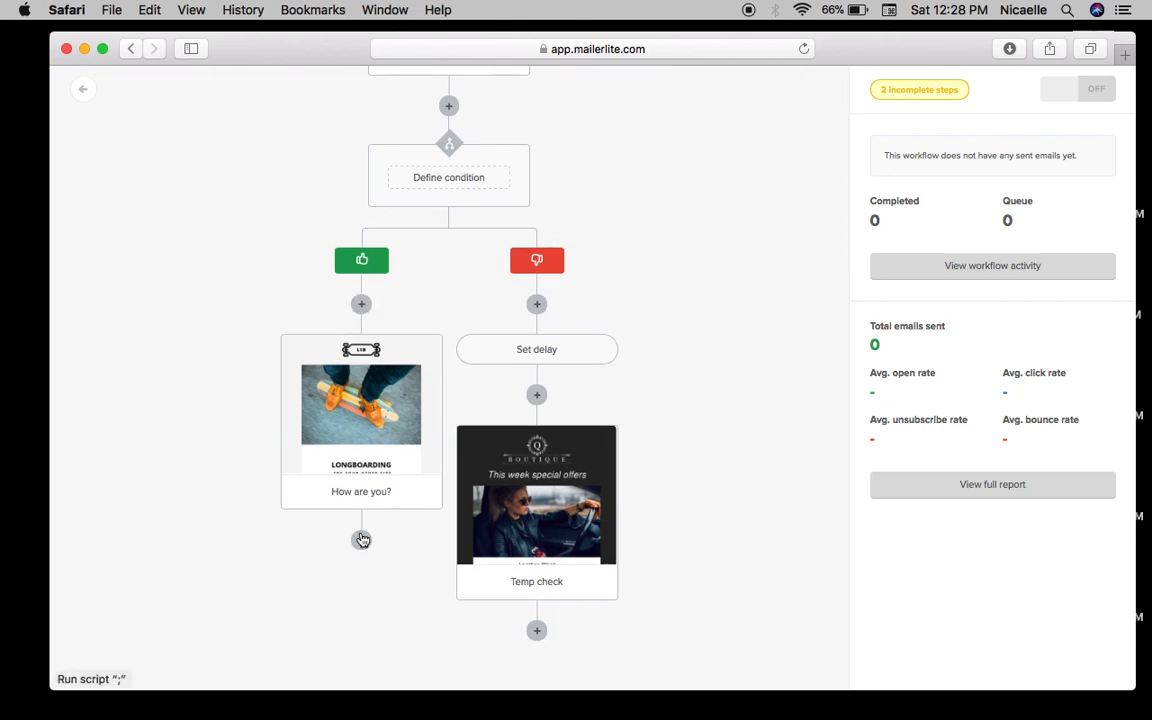
{"action": "mouse_move", "coordinate": [872, 270]}
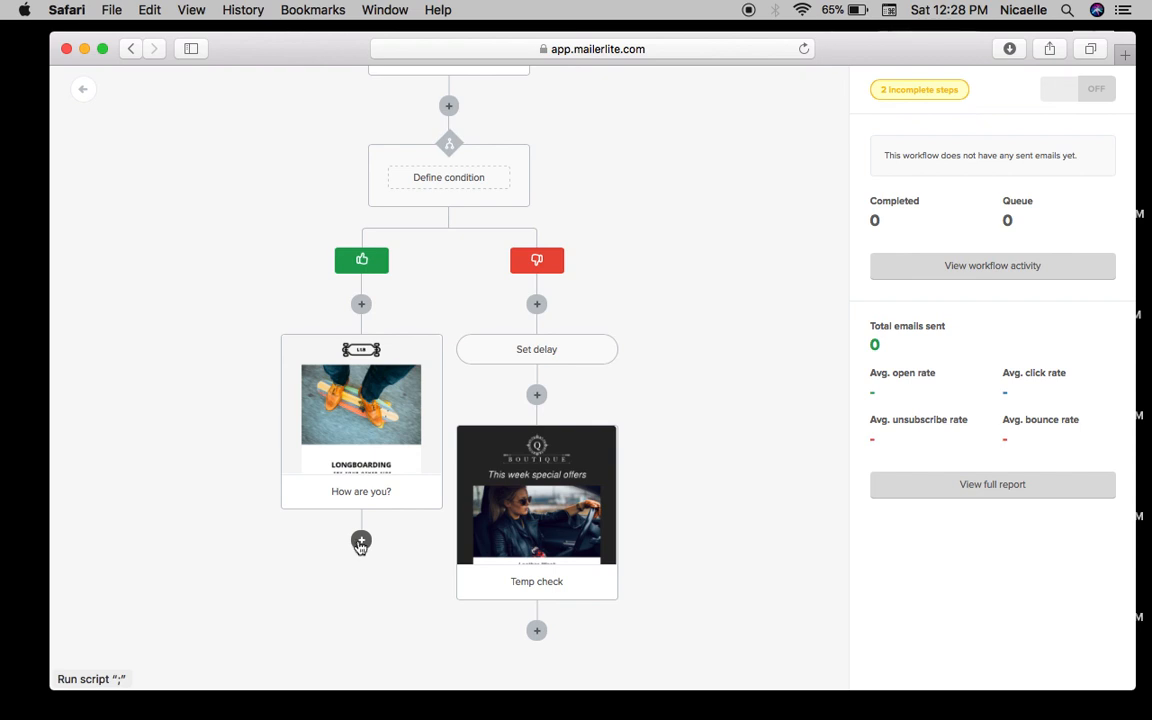
{"action": "mouse_move", "coordinate": [1000, 104]}
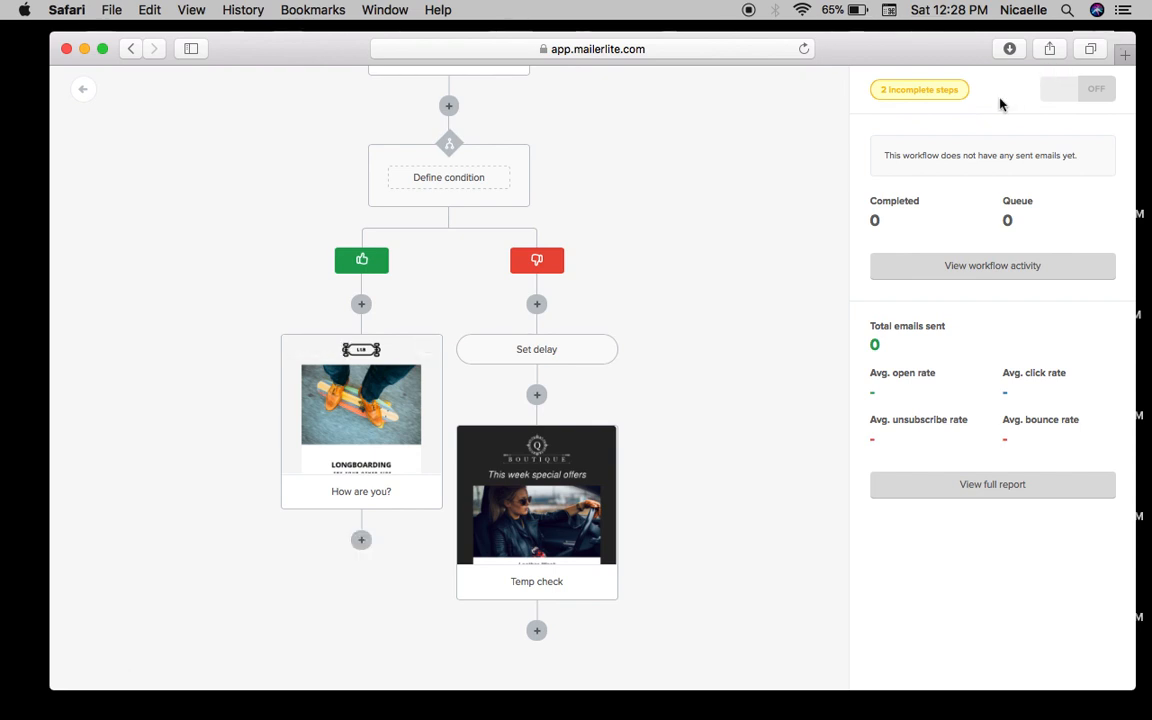
{"action": "mouse_move", "coordinate": [696, 296]}
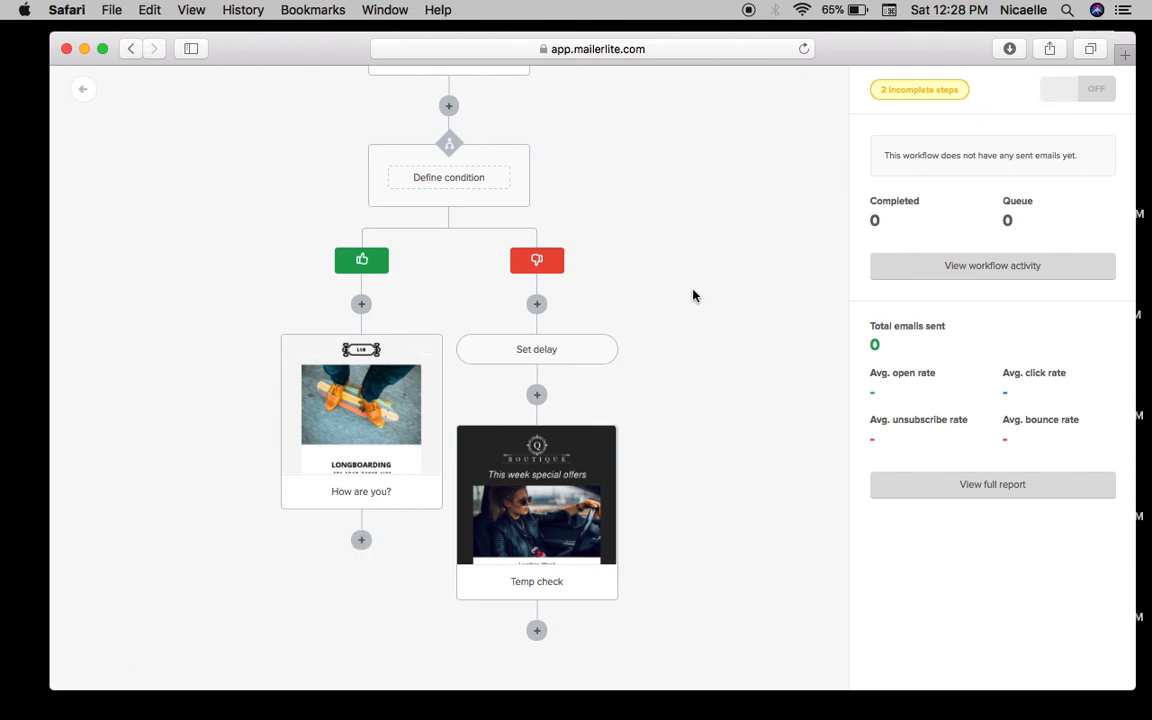
{"action": "scroll", "scroll_direction": "down", "scroll_amount": 3}
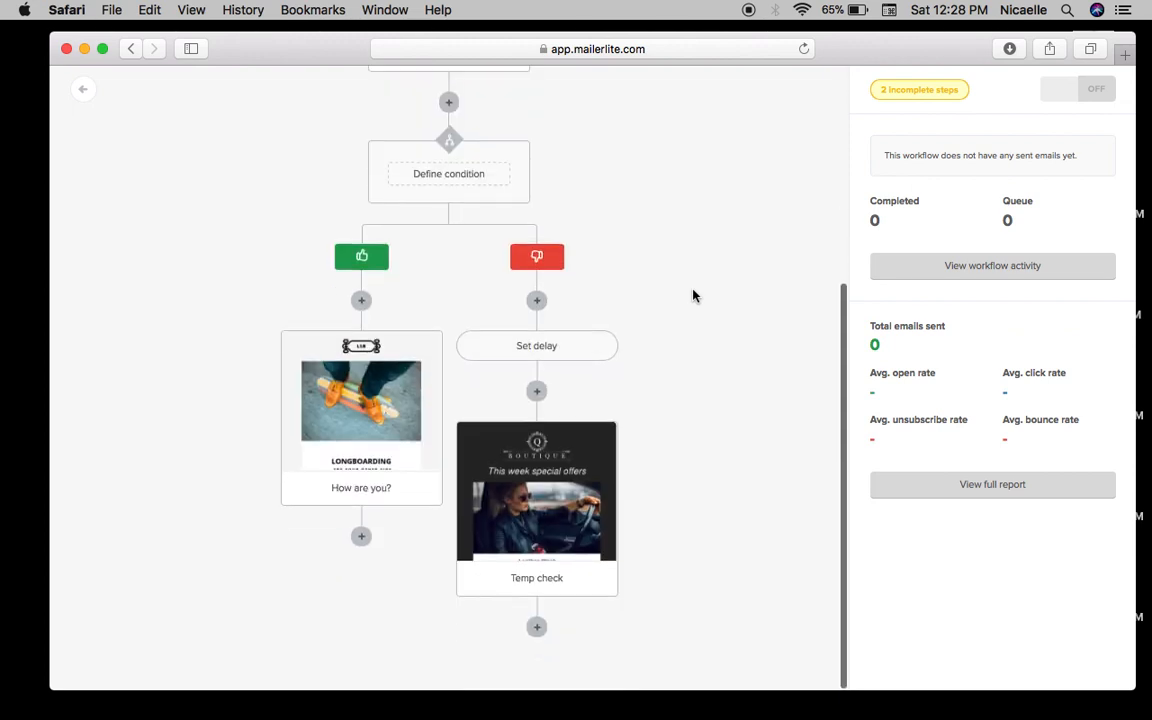